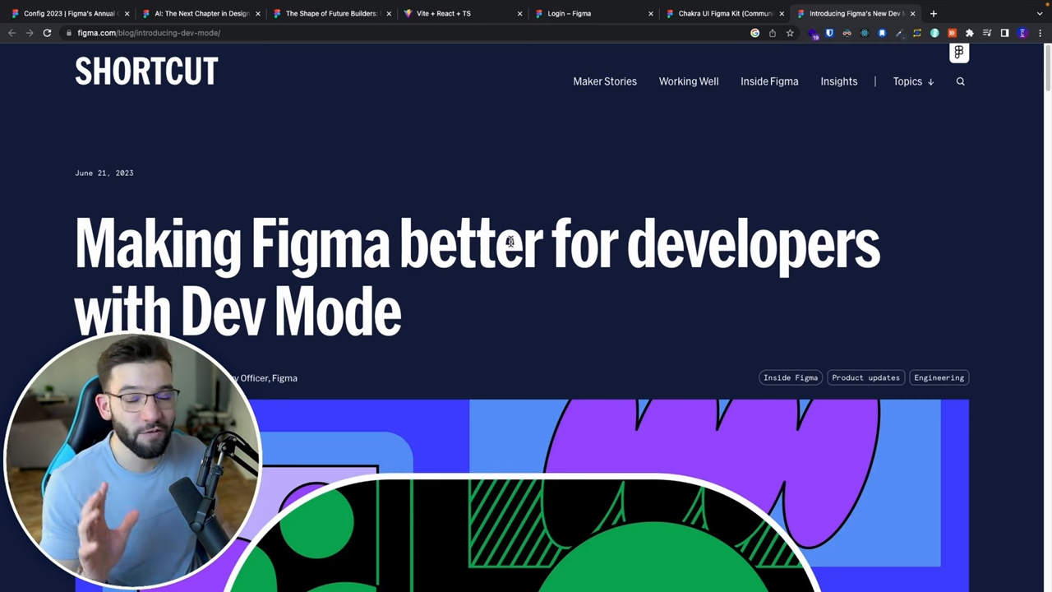
# Step: Read the 'AI: The next chapter in design' post down to the Diagram acquisition paragraph
pyautogui.click(202, 13)
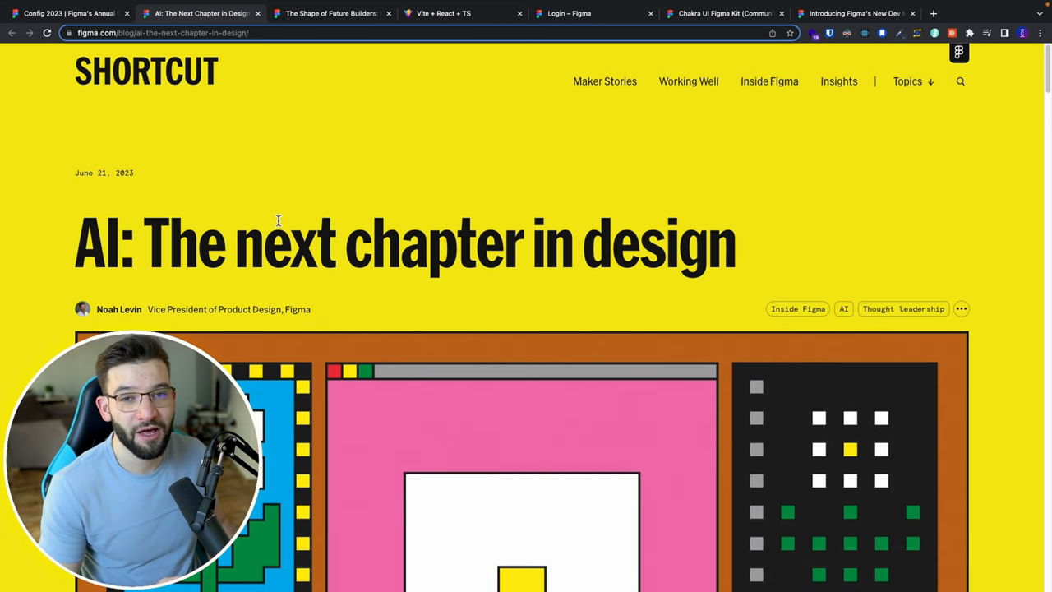
pyautogui.scroll(-3)
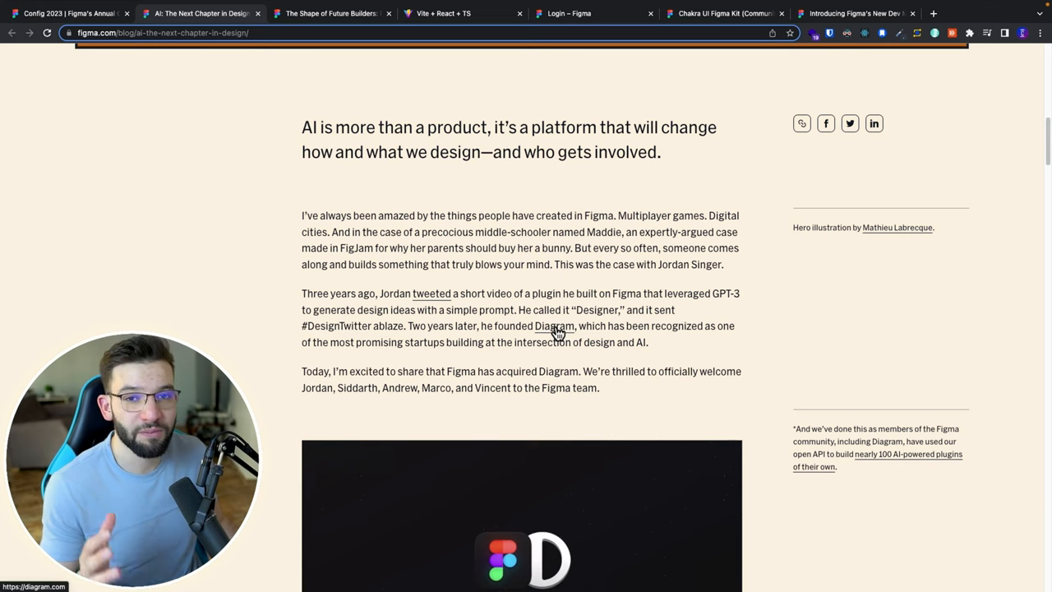
pyautogui.scroll(-3)
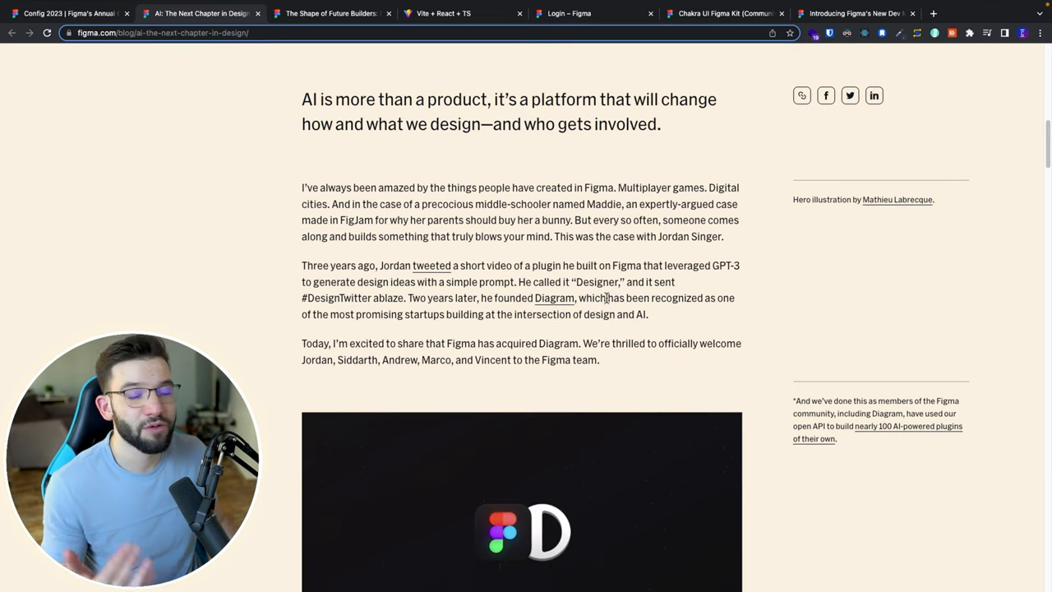
# Step: Browse diagram.com's Magician feature cards, then return to the Figma Login draft
pyautogui.click(554, 298)
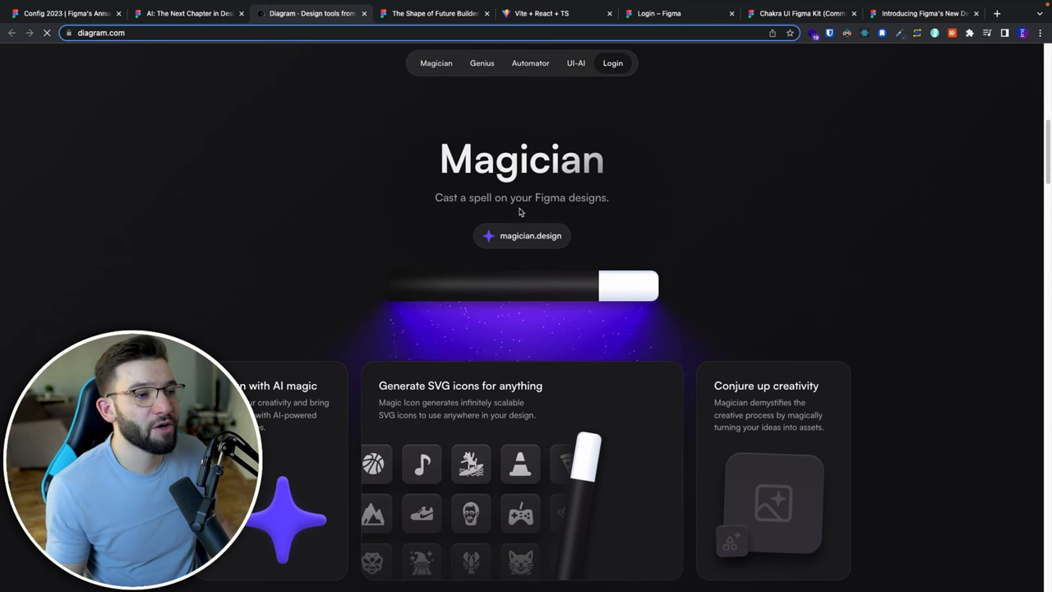
pyautogui.scroll(-3)
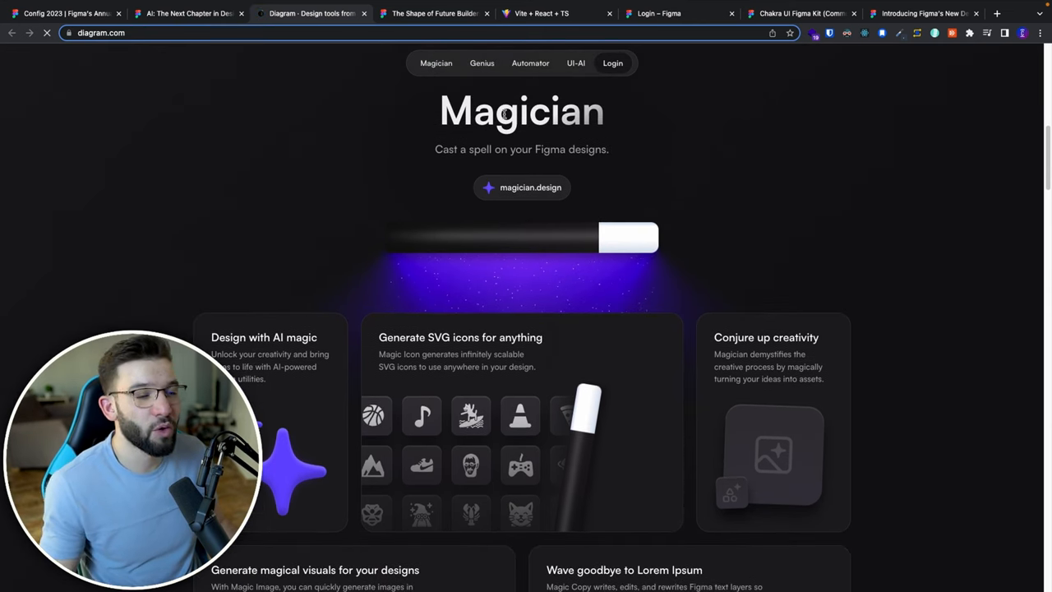
pyautogui.scroll(-3)
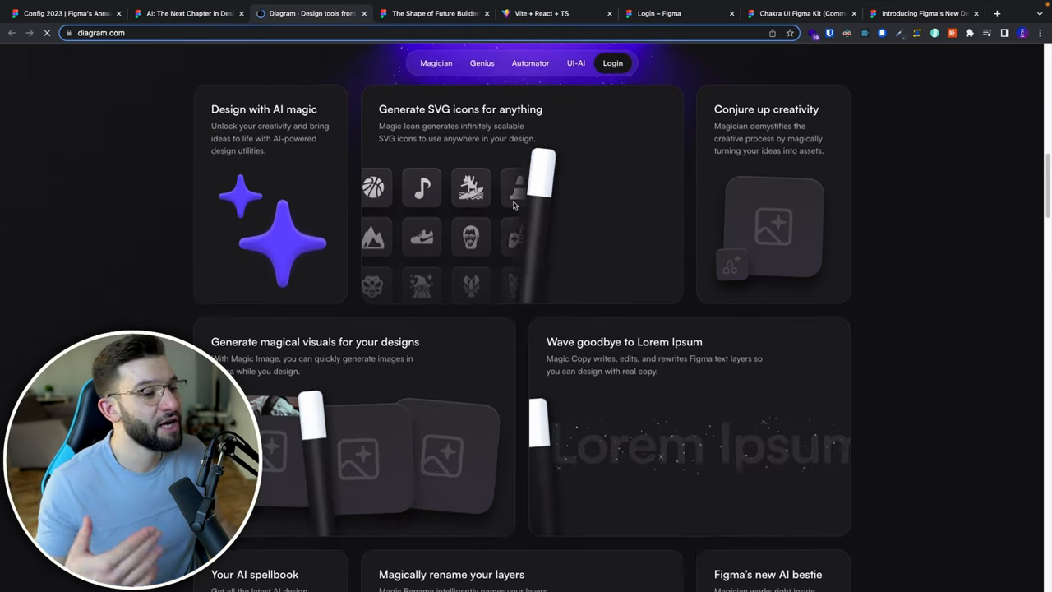
pyautogui.click(482, 63)
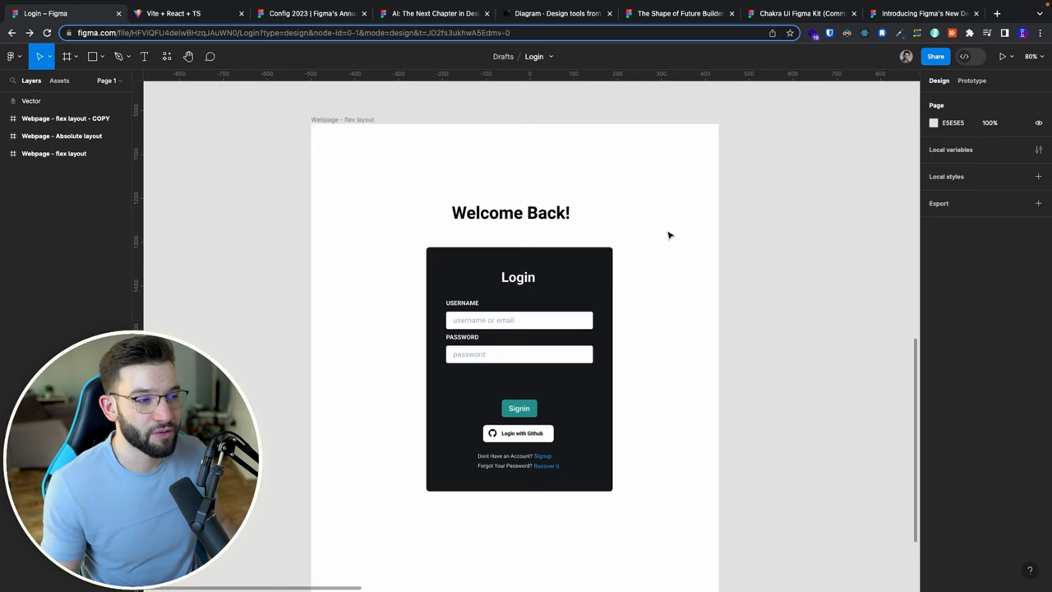
pyautogui.moveTo(682, 221)
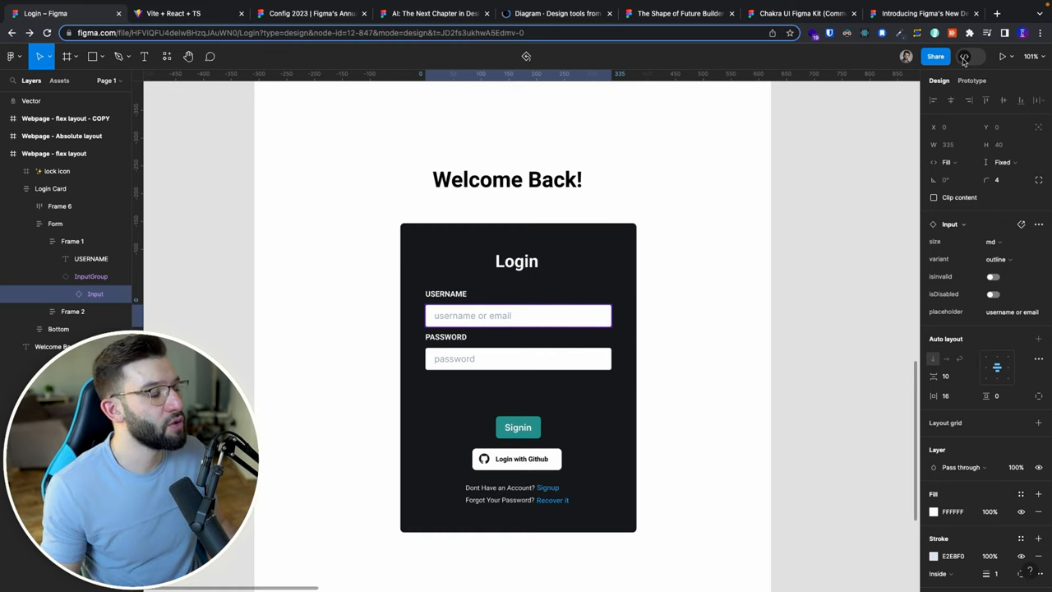
# Step: Select the username Input layer to inspect its outline variant and placeholder text
pyautogui.click(964, 55)
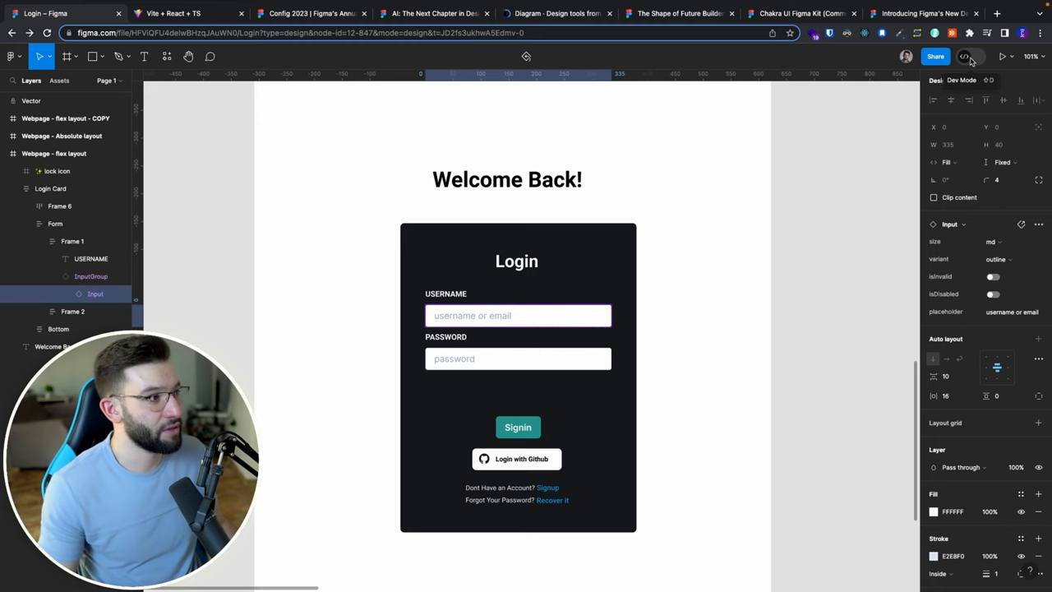
# Step: Turn on Dev Mode and select the Login Card frame to see its Tailwind code
pyautogui.click(977, 56)
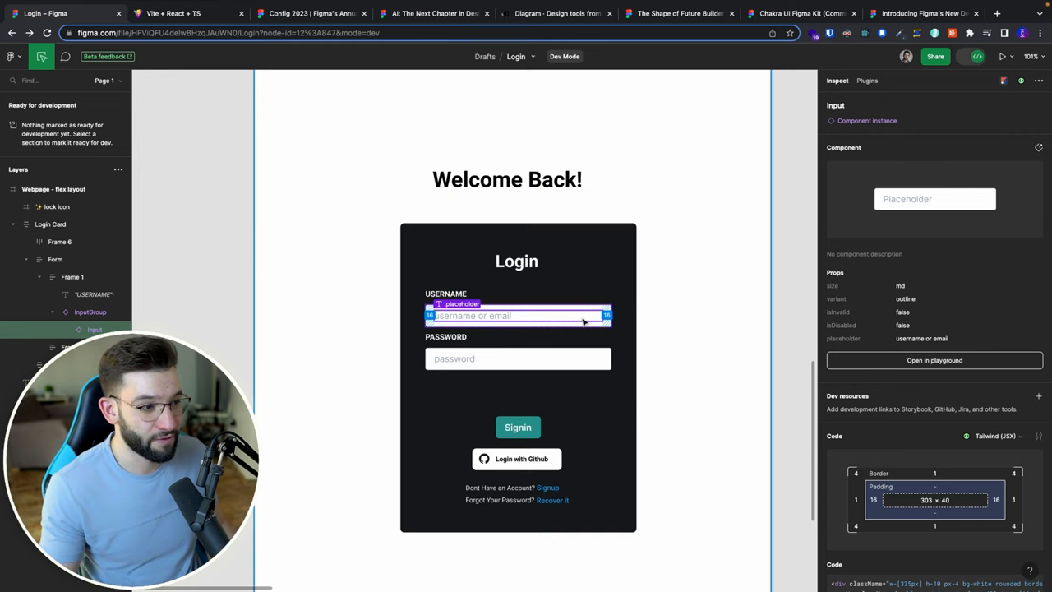
pyautogui.click(446, 293)
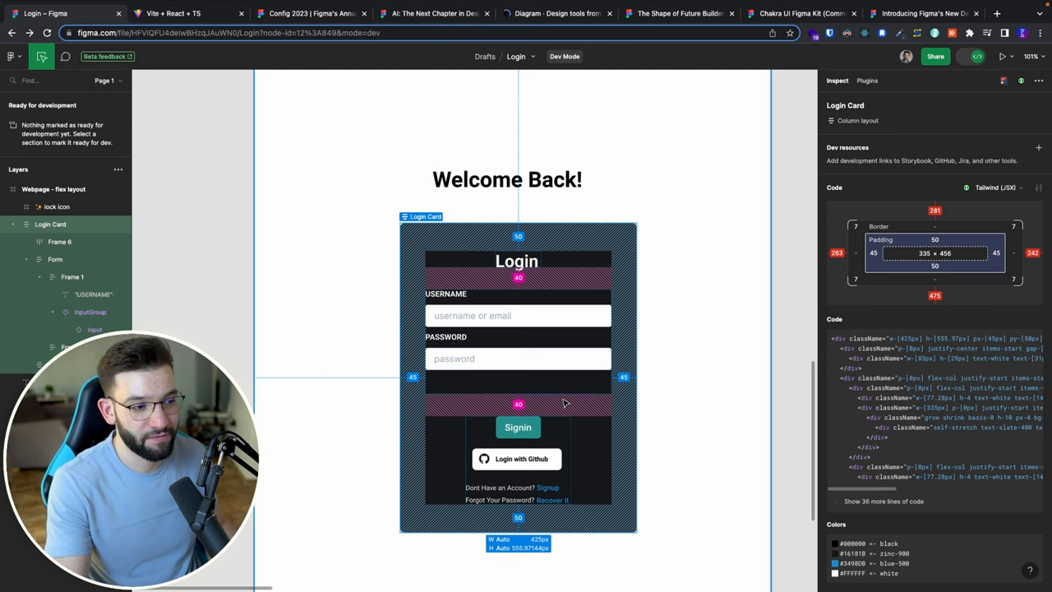
pyautogui.moveTo(563, 404)
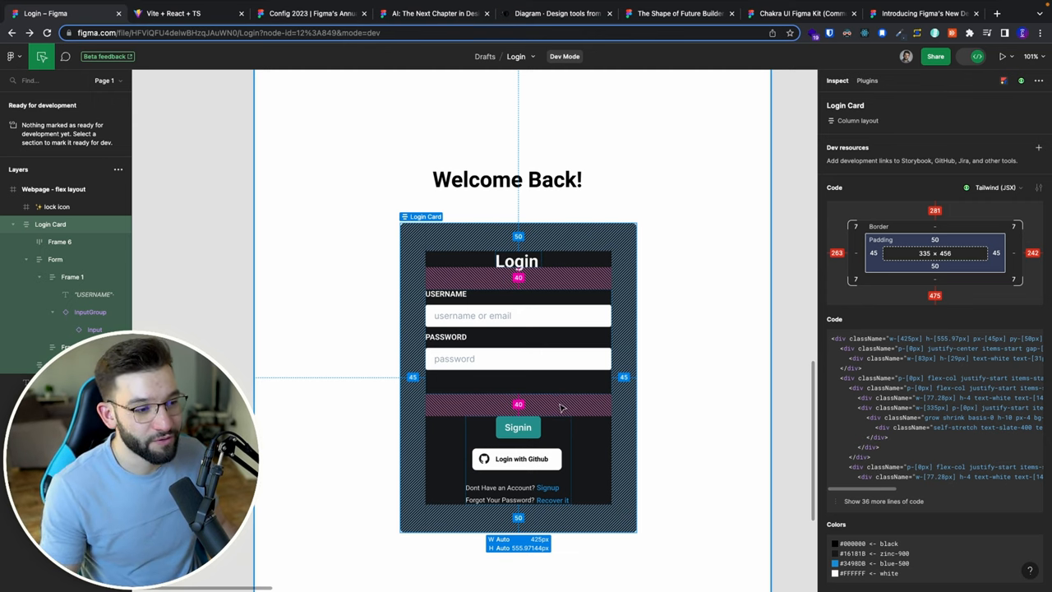
pyautogui.moveTo(631, 397)
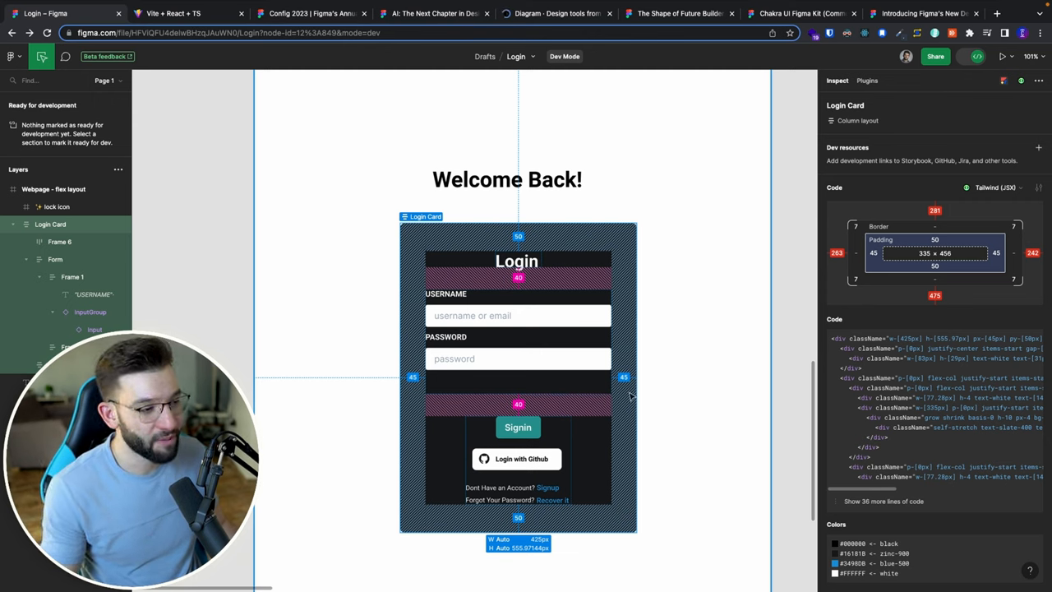
pyautogui.moveTo(549, 408)
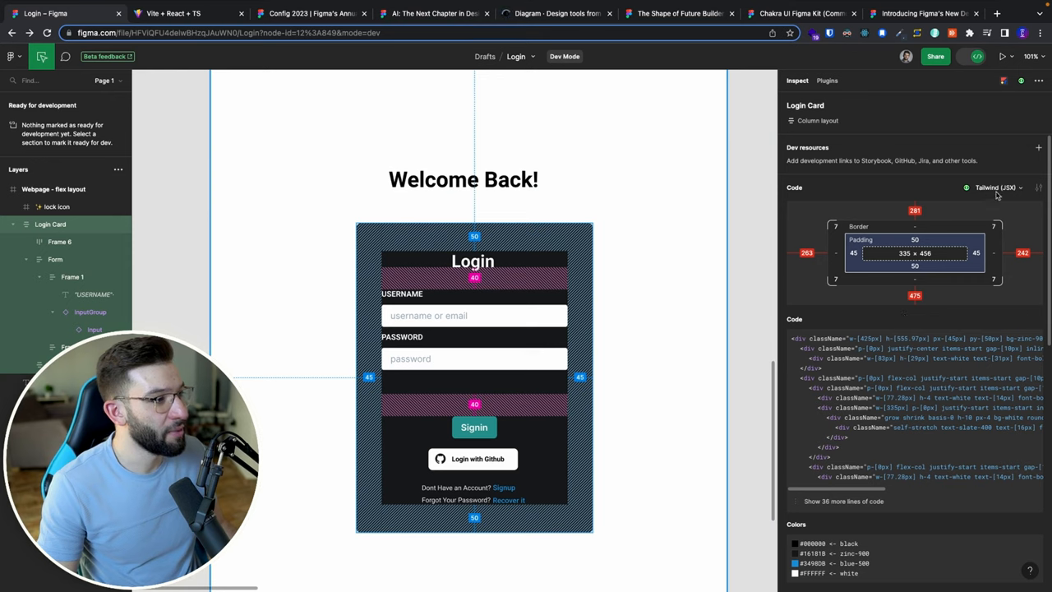
# Step: Switch the Login Card's code output language from Tailwind to CSS
pyautogui.click(995, 188)
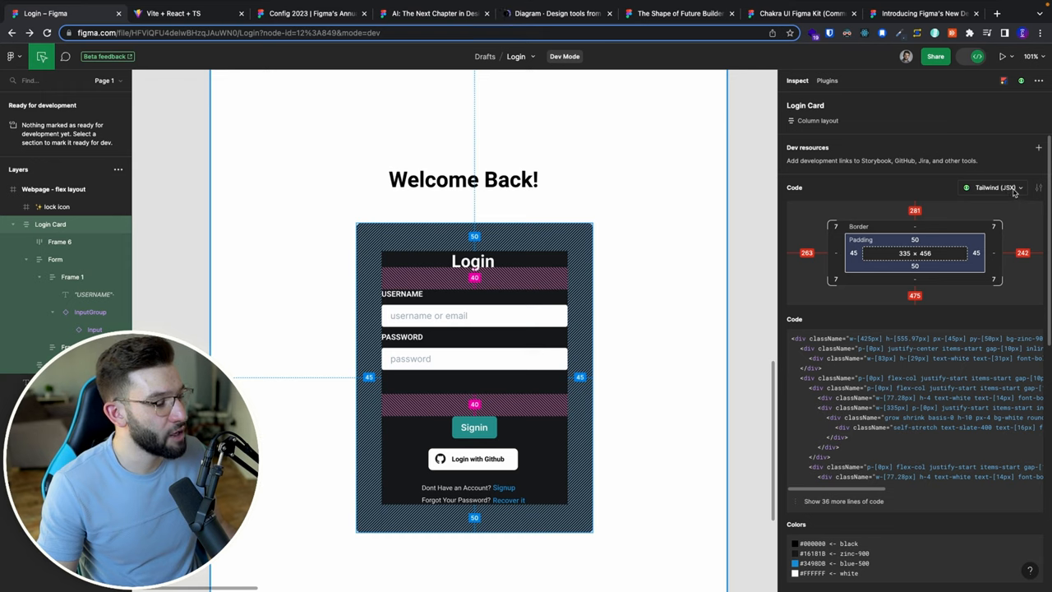
pyautogui.click(992, 188)
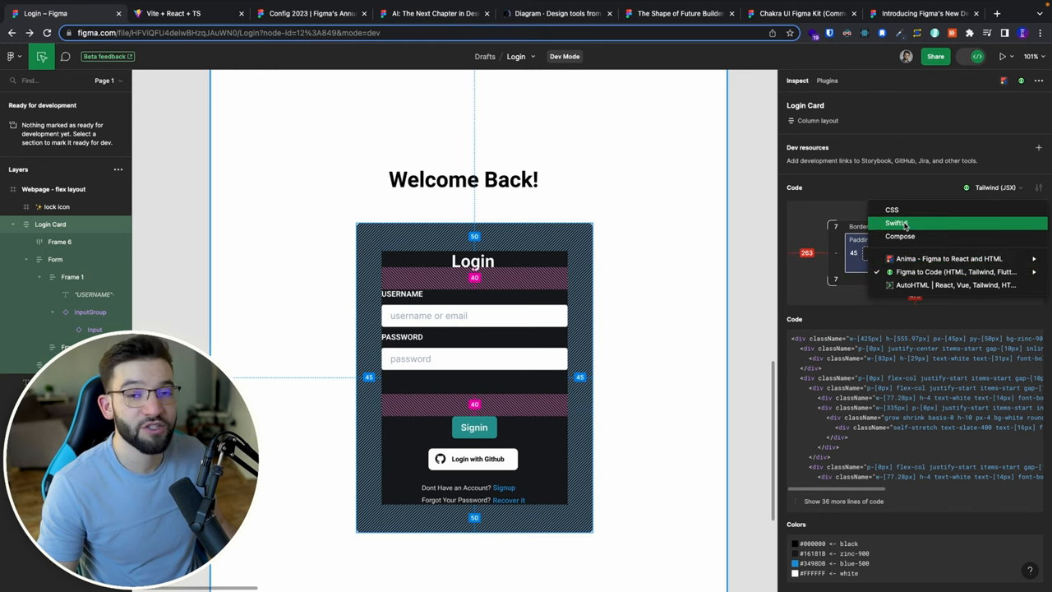
pyautogui.moveTo(892, 209)
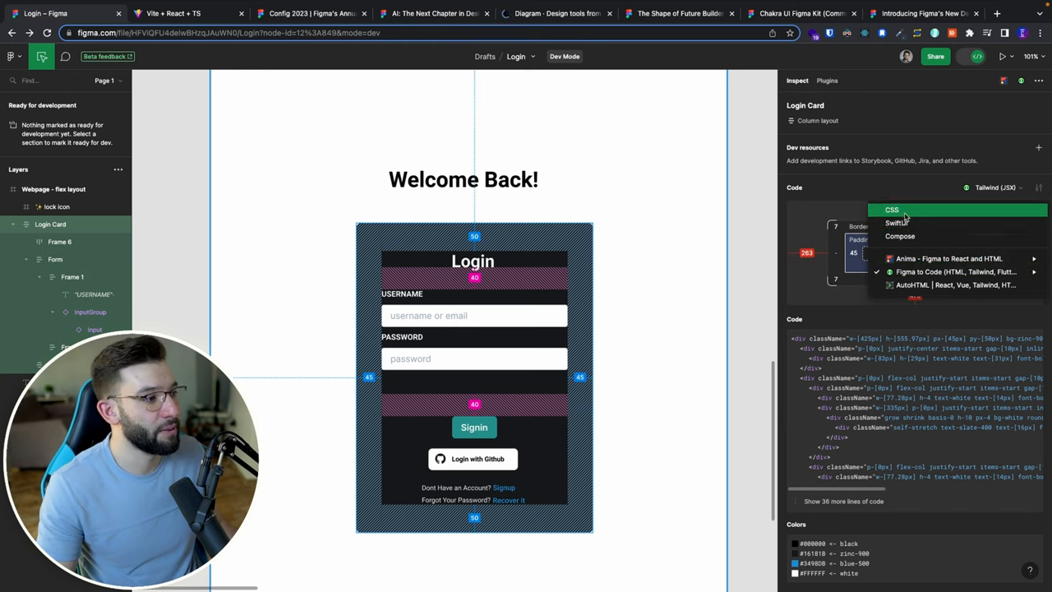
pyautogui.click(891, 209)
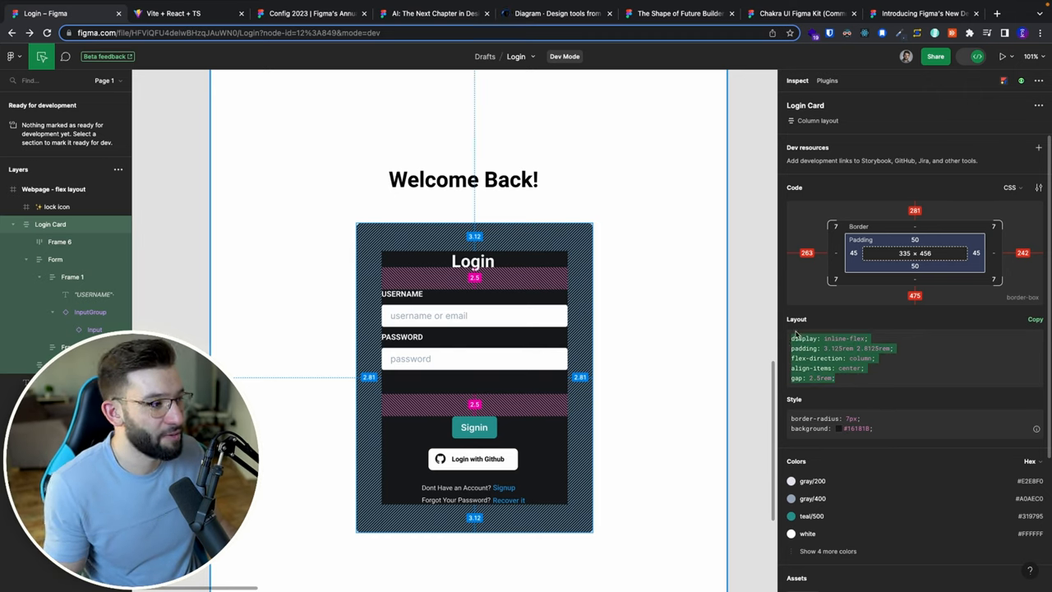
# Step: Preview the CSS in px, return to rem, and list the code generators
pyautogui.click(1037, 187)
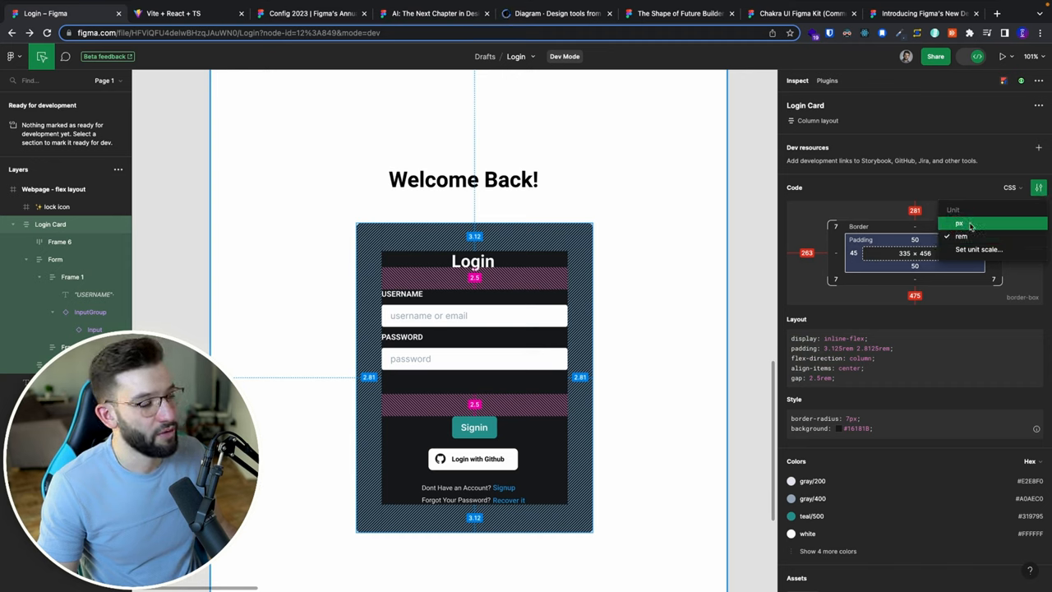
pyautogui.click(962, 236)
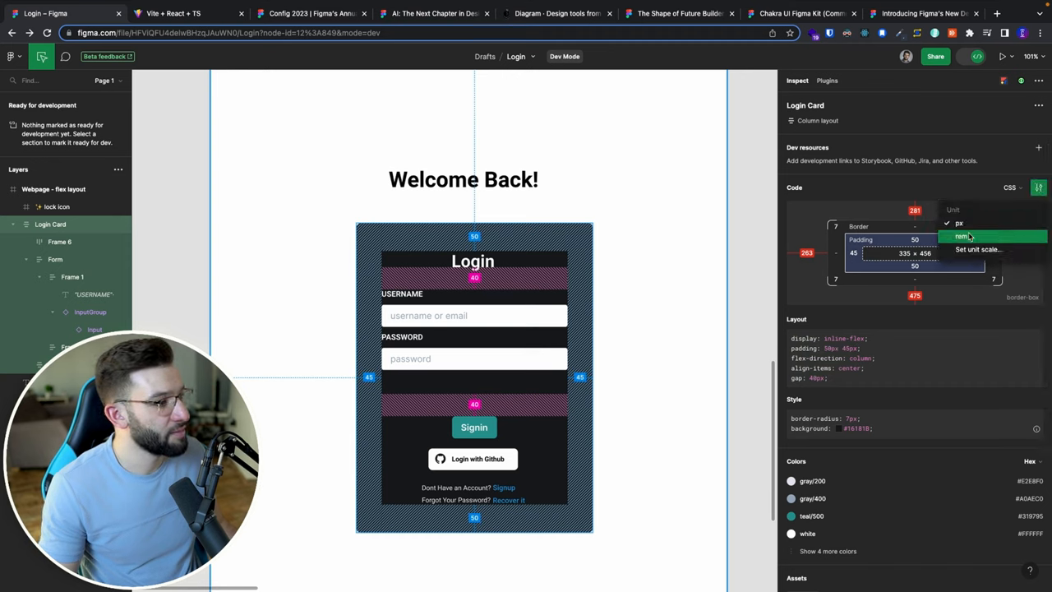
pyautogui.click(962, 237)
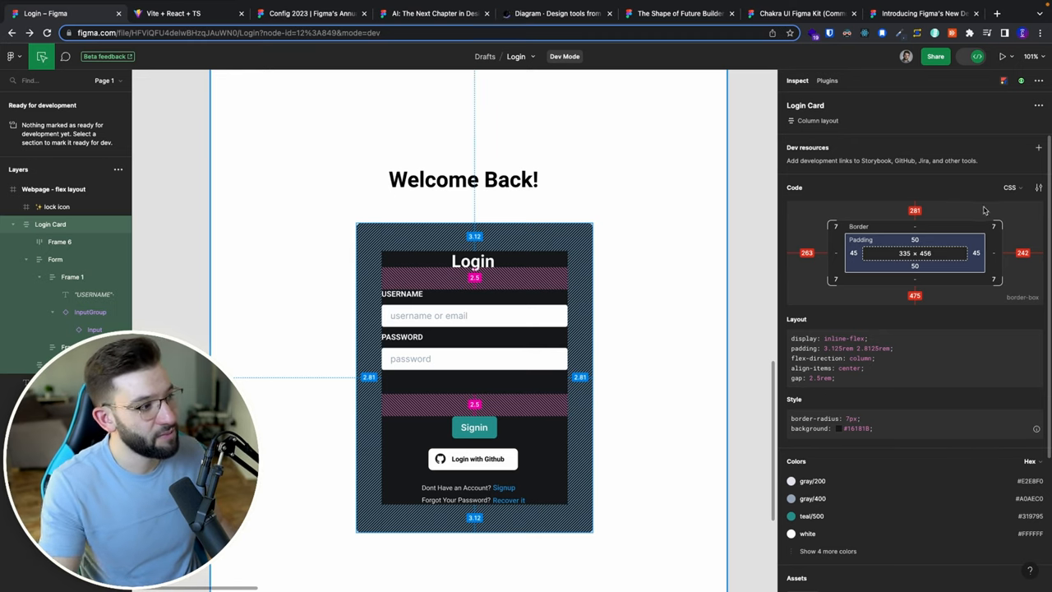
pyautogui.click(1011, 187)
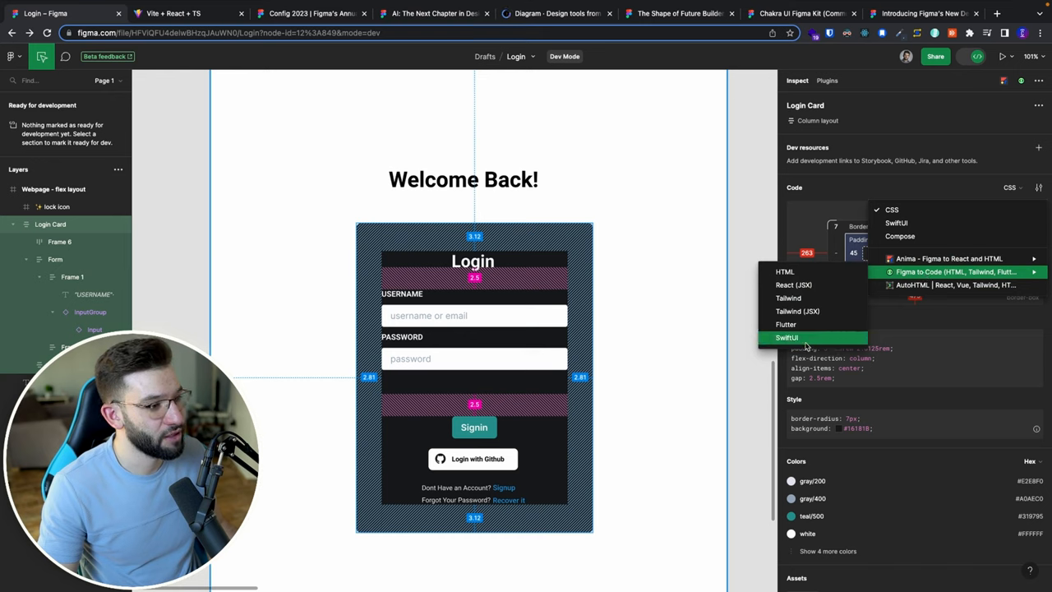
pyautogui.moveTo(797, 310)
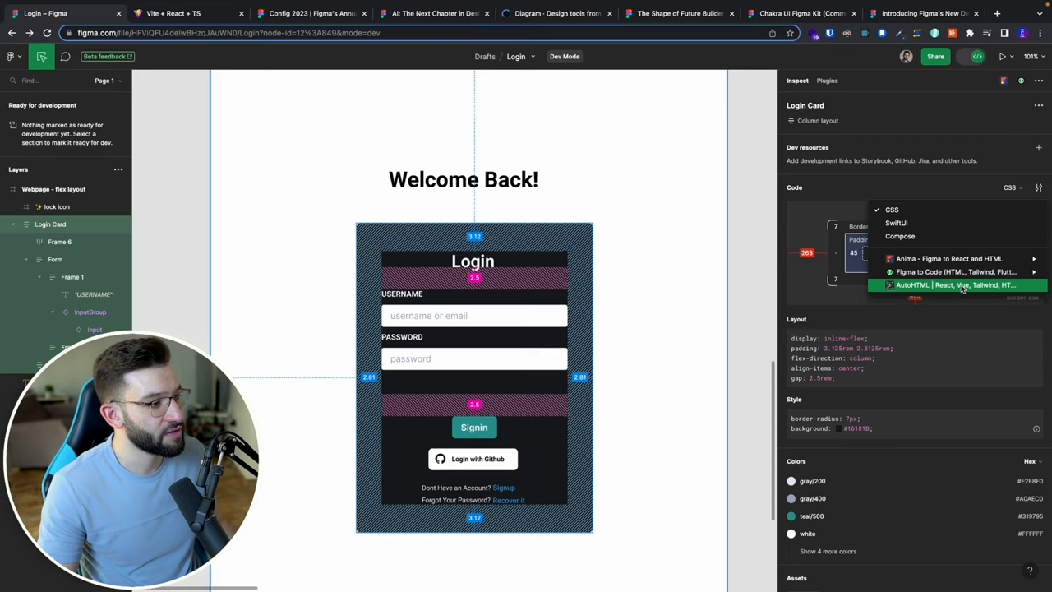
# Step: Generate and review the Login Card's HTML and CSS with AutoHTML
pyautogui.click(955, 285)
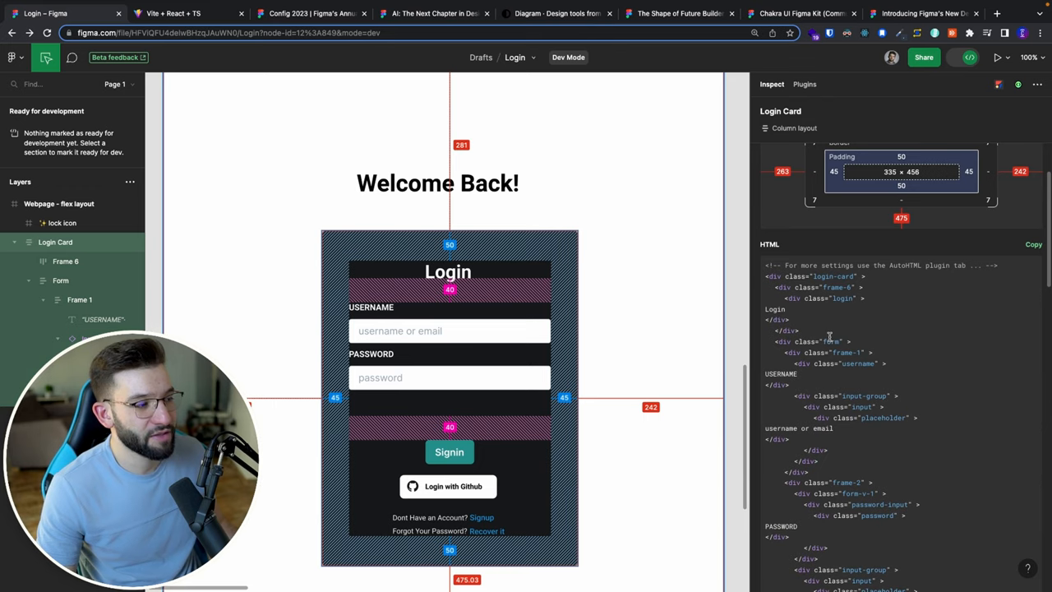
pyautogui.scroll(-3)
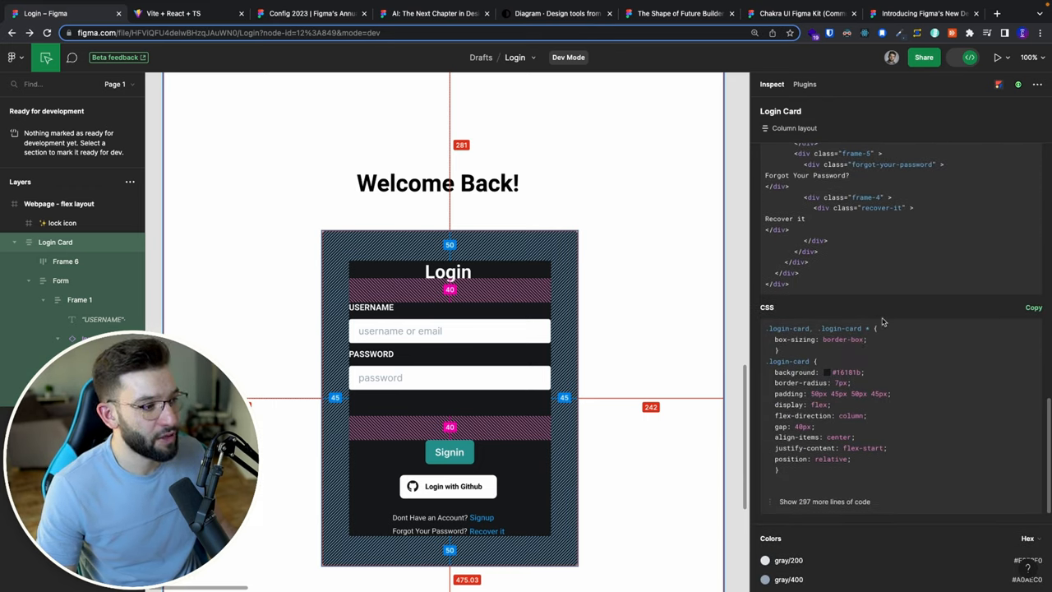
pyautogui.scroll(-3)
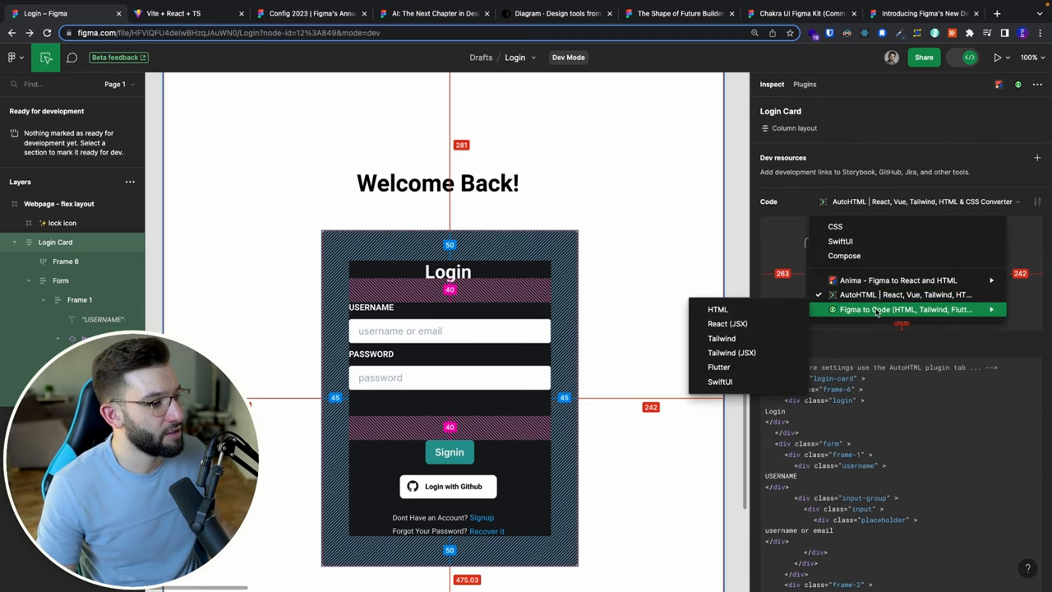
# Step: Output the card as Figma to Code Tailwind (JSX) and copy the code
pyautogui.click(731, 352)
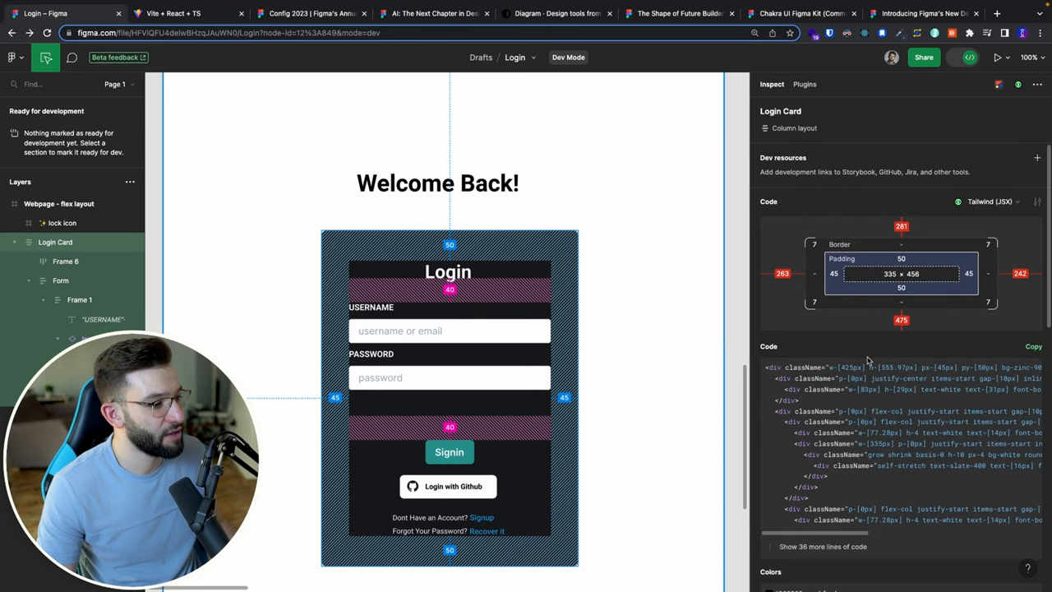
pyautogui.scroll(-3)
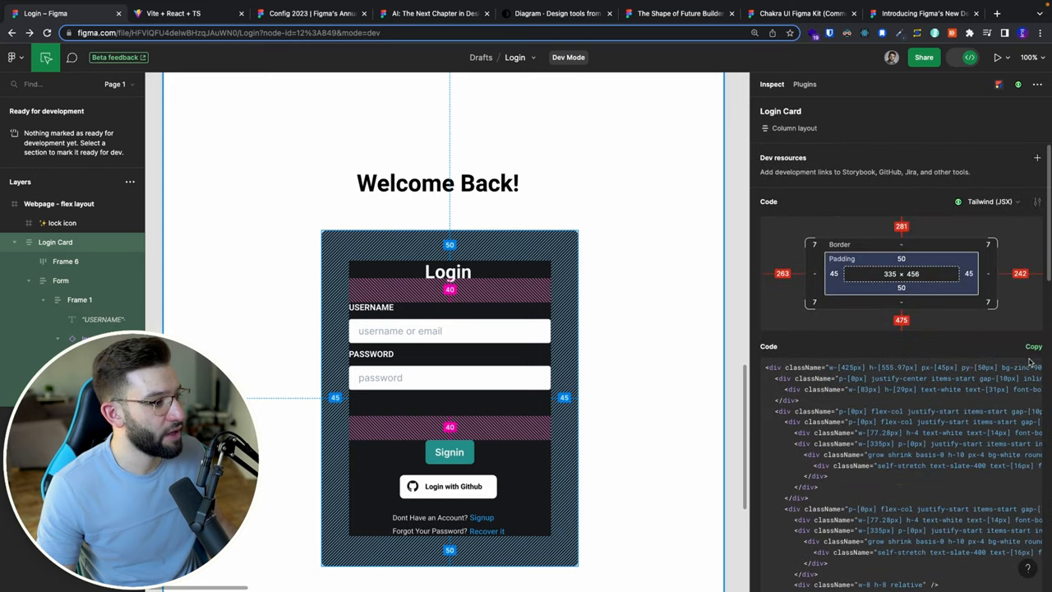
pyautogui.click(1032, 346)
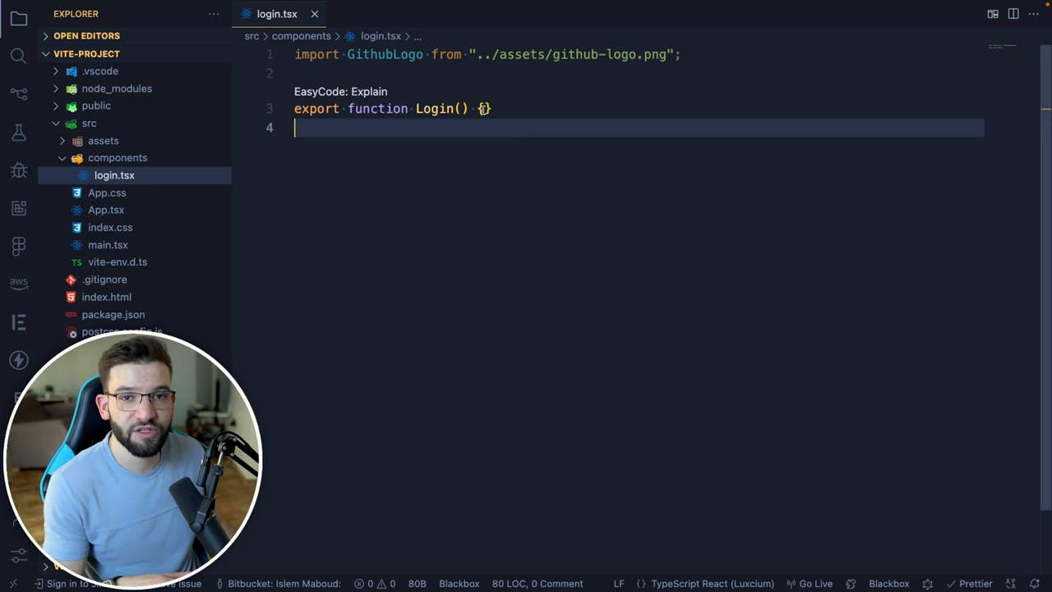
# Step: Paste the Tailwind JSX into login.tsx, review it, and save
pyautogui.press('Enter')
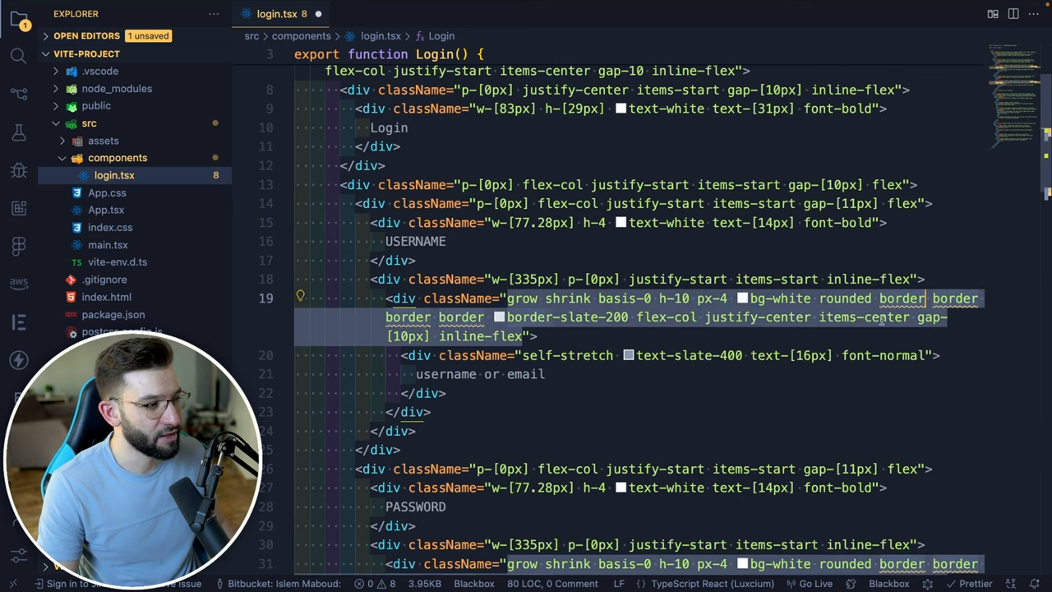
pyautogui.scroll(-3)
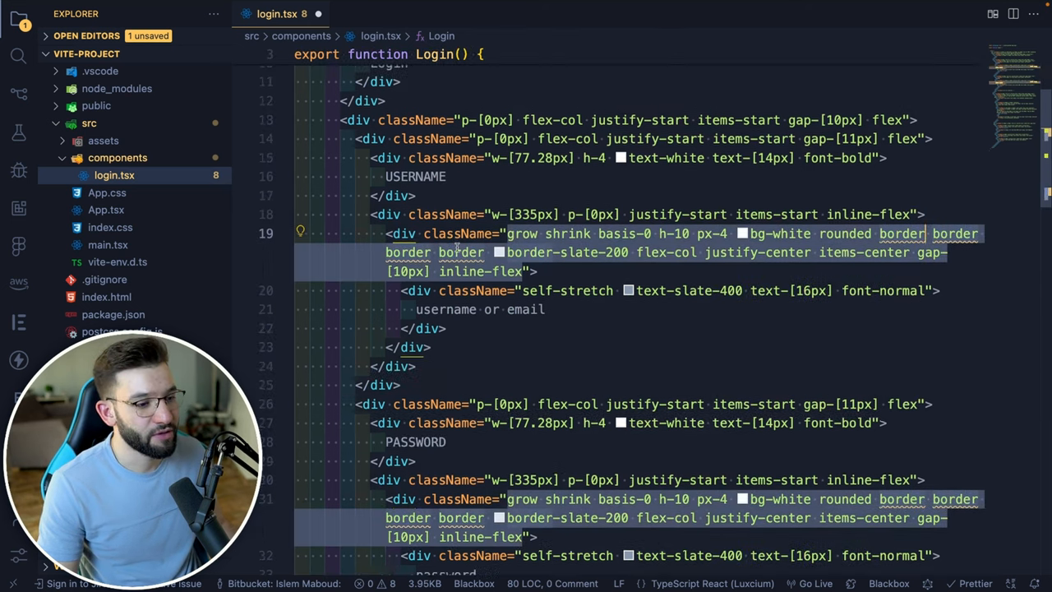
pyautogui.scroll(-3)
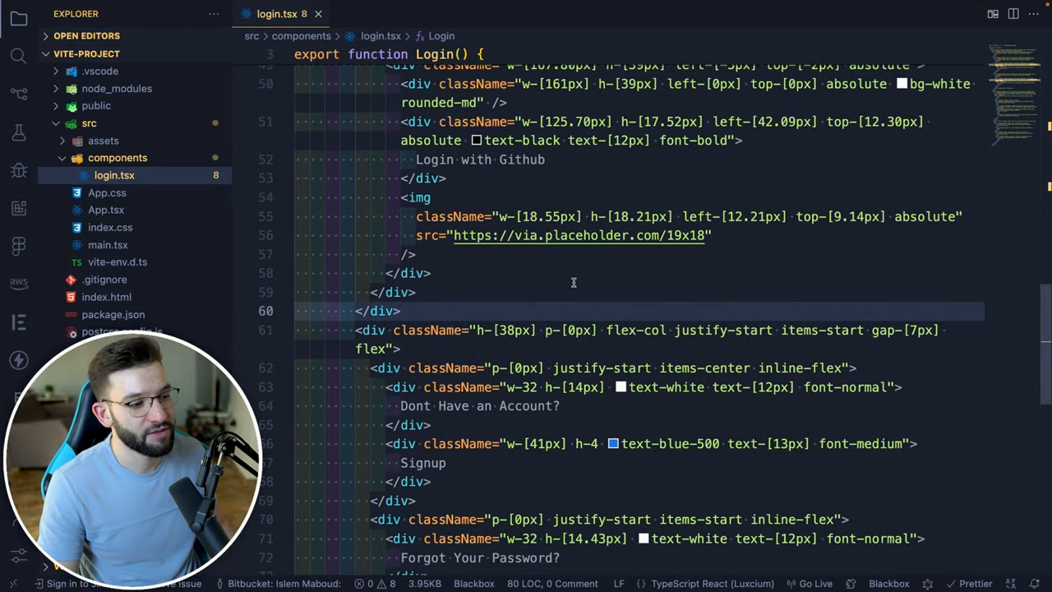
pyautogui.click(173, 13)
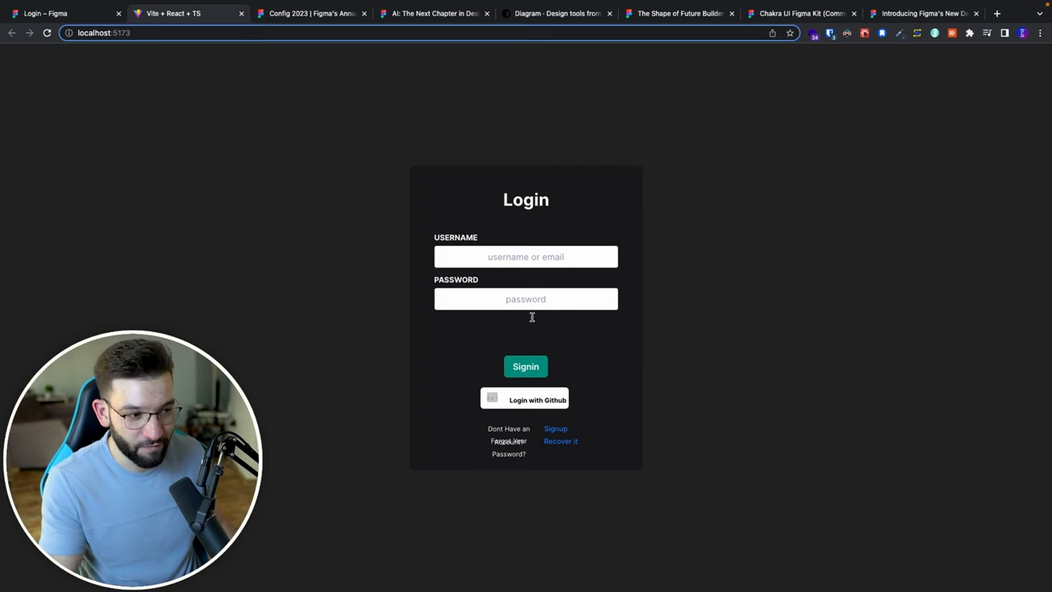
pyautogui.moveTo(578, 252)
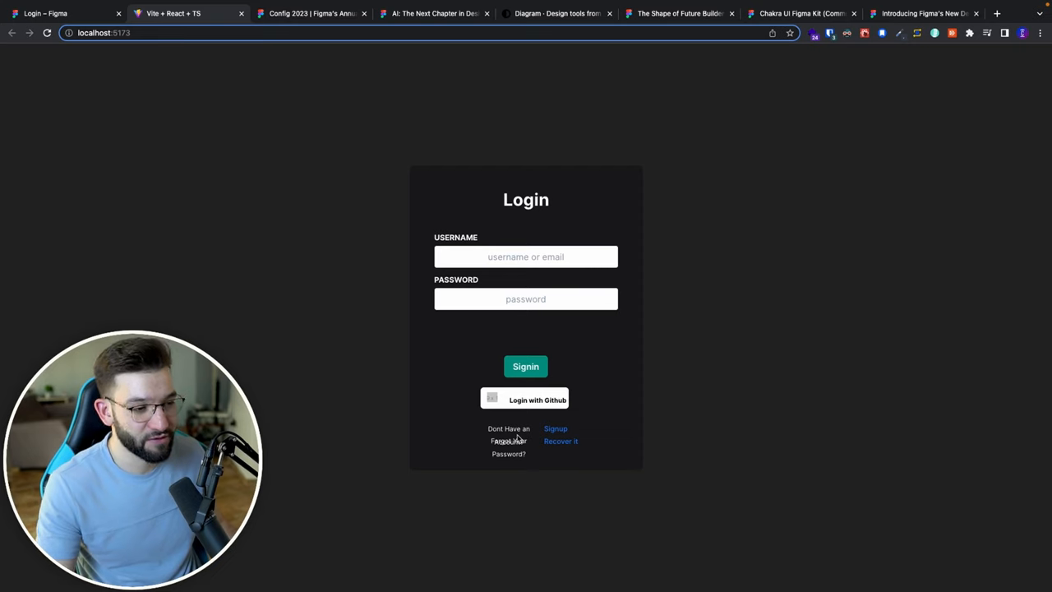
pyautogui.moveTo(635, 251)
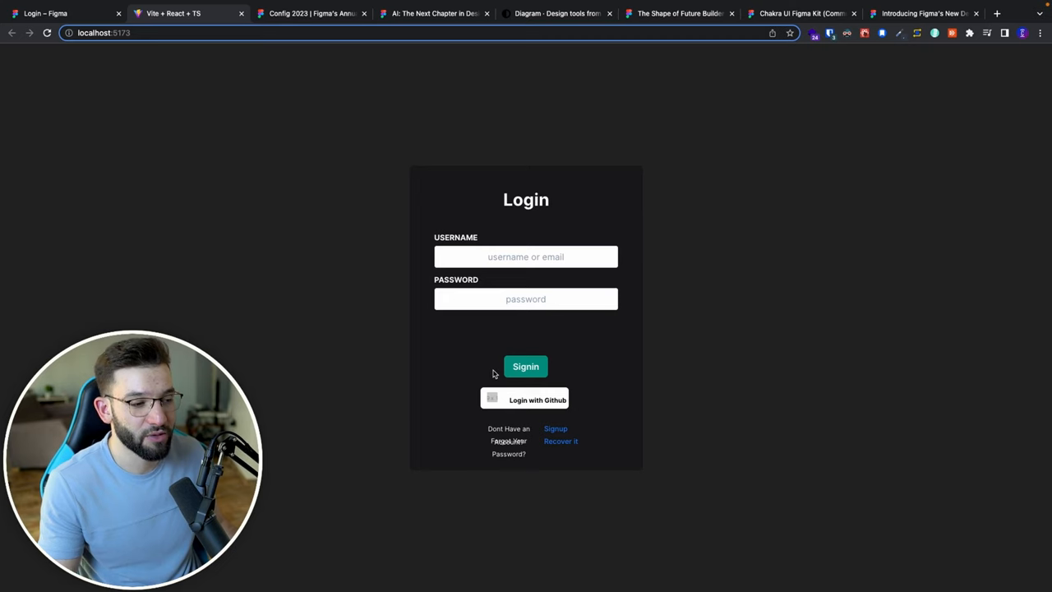
# Step: View the rendered login card on localhost:5173, missing its GitHub logo
pyautogui.click(65, 14)
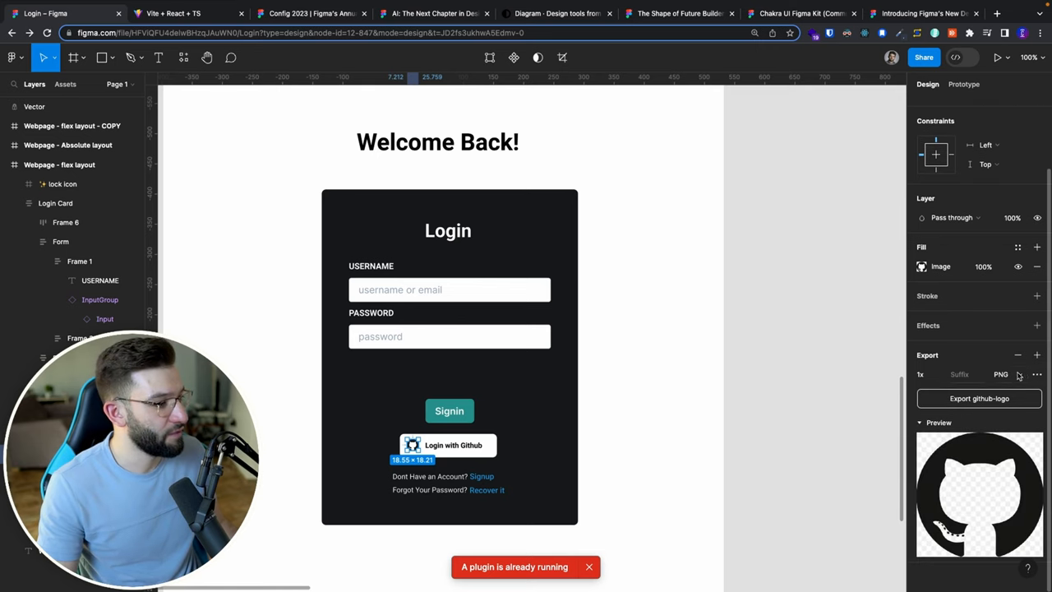
# Step: Export the github-logo layer and set the img src to GithubLogo
pyautogui.click(1003, 374)
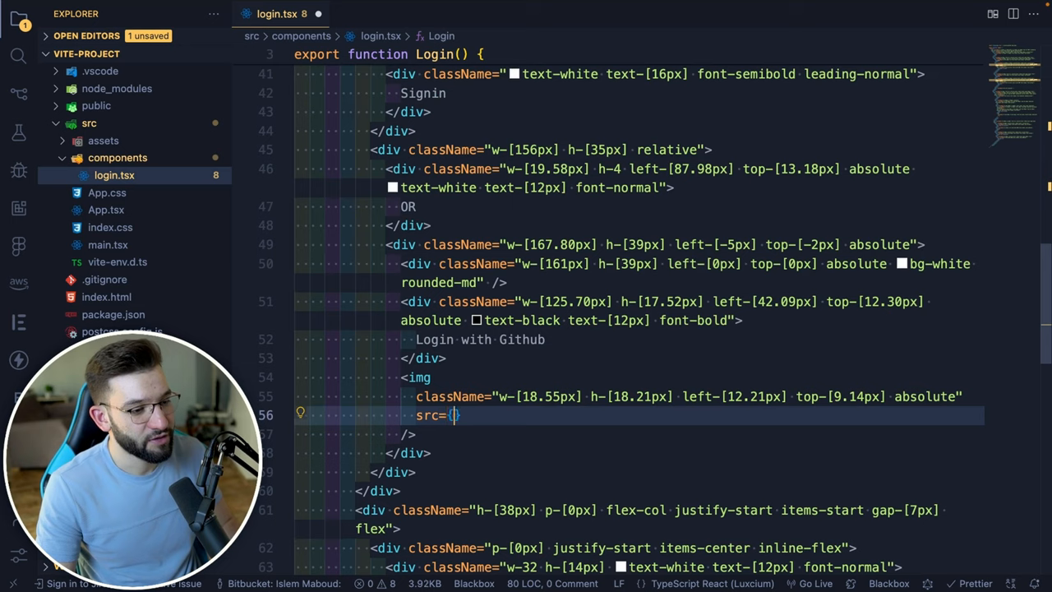
pyautogui.write('GithubLogo')
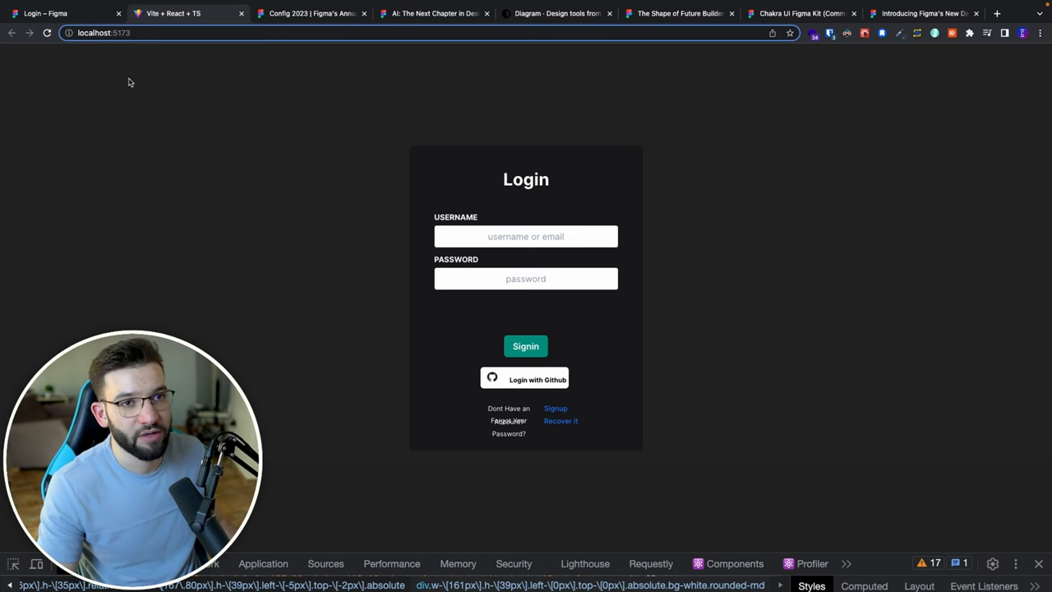
pyautogui.moveTo(707, 350)
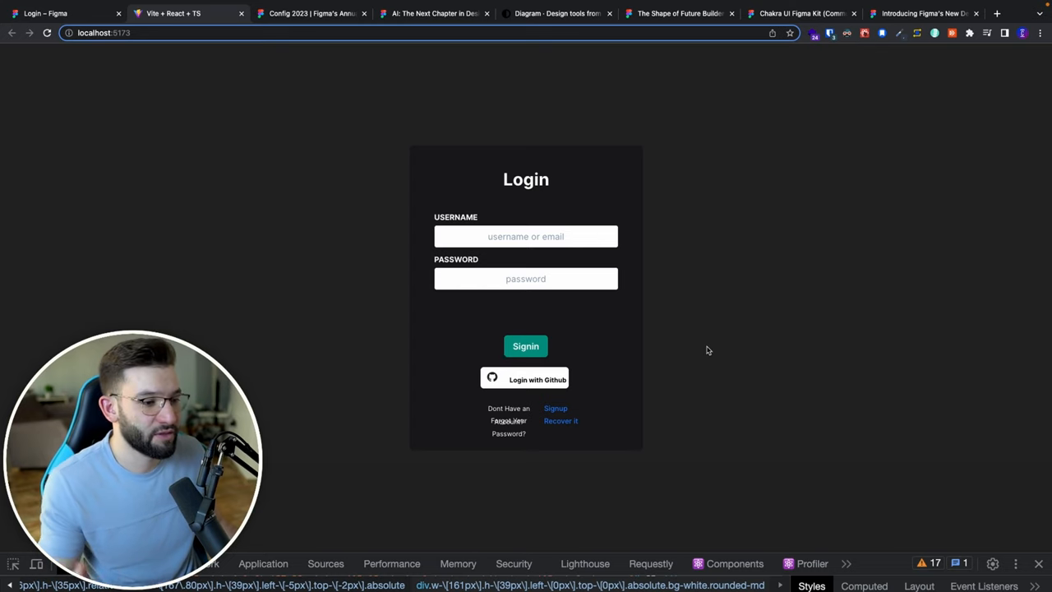
pyautogui.moveTo(188, 217)
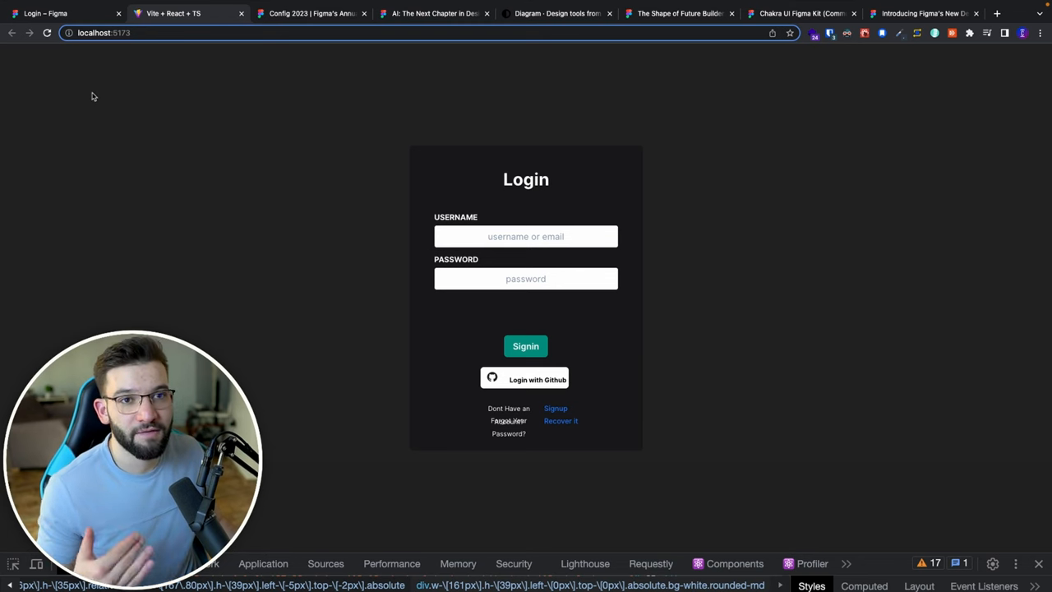
pyautogui.click(66, 13)
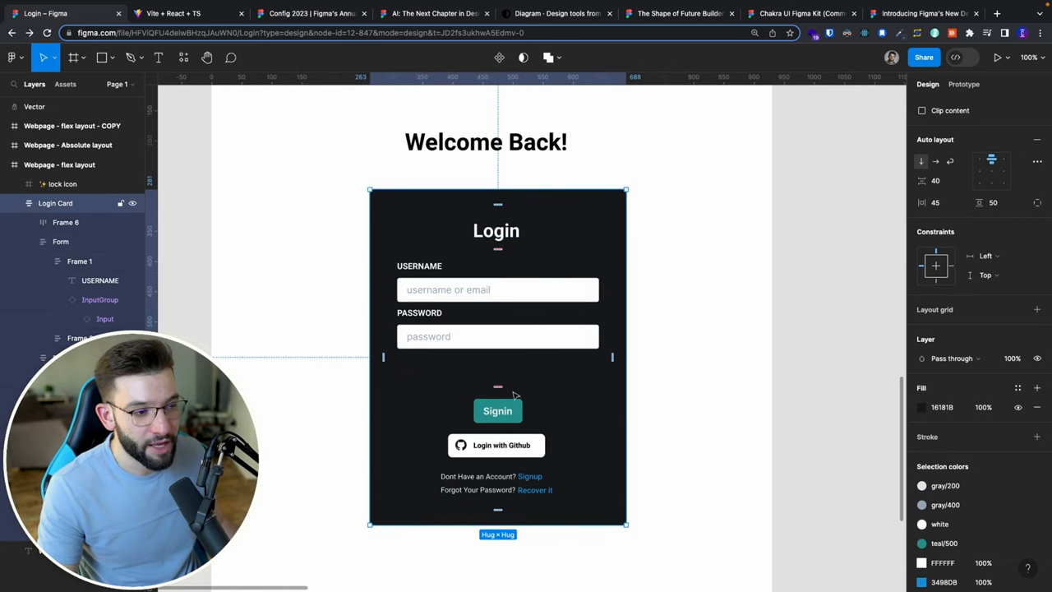
pyautogui.moveTo(575, 364)
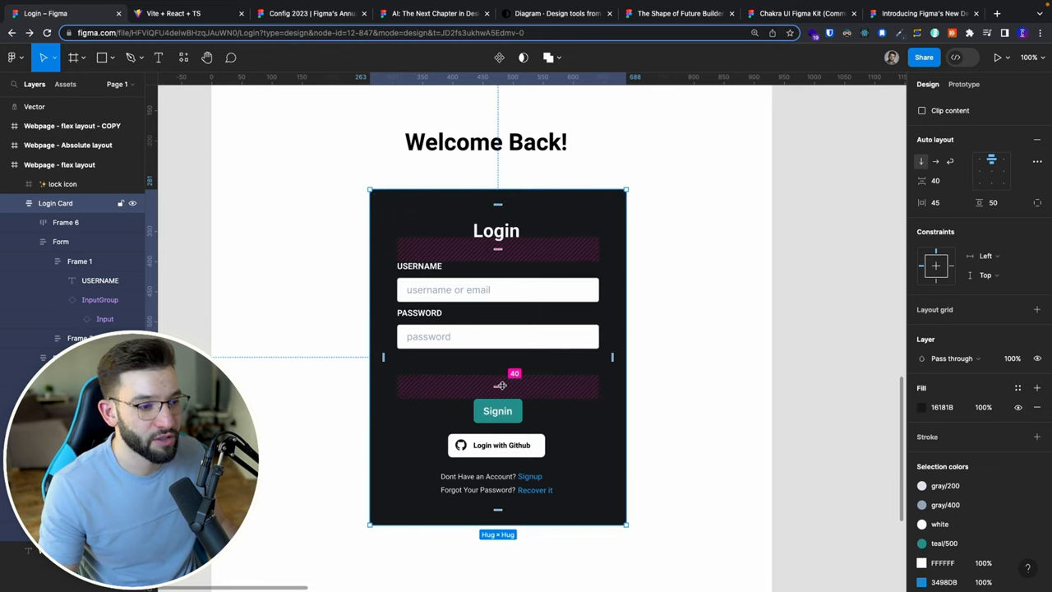
# Step: Return to the Figma Login Card design in Dev Mode to check its auto layout spacing
pyautogui.click(969, 57)
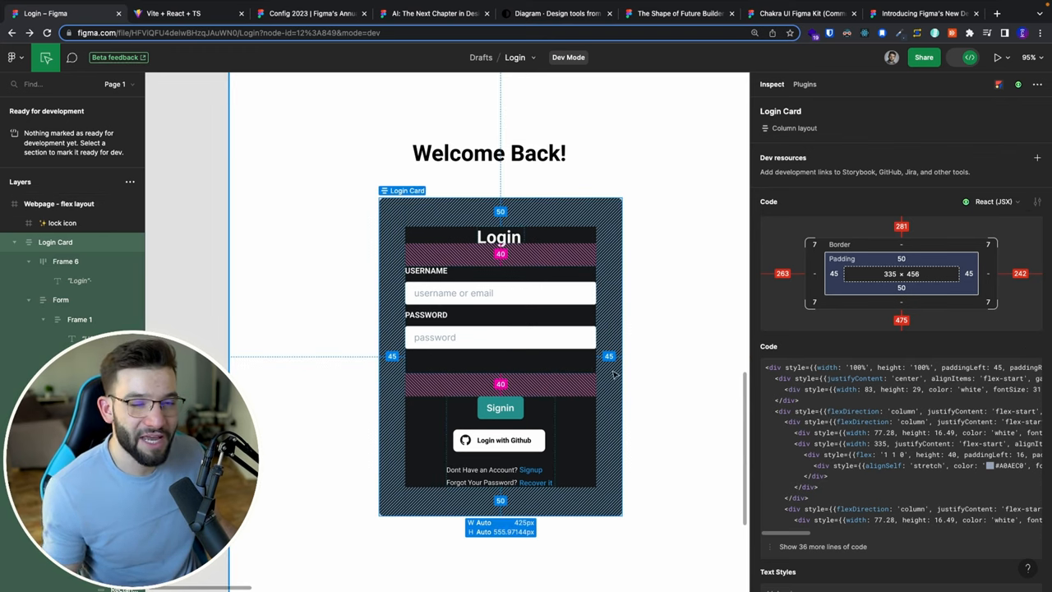
# Step: Select the password InputGroup instance to read its Chakra props and React JSX
pyautogui.click(500, 337)
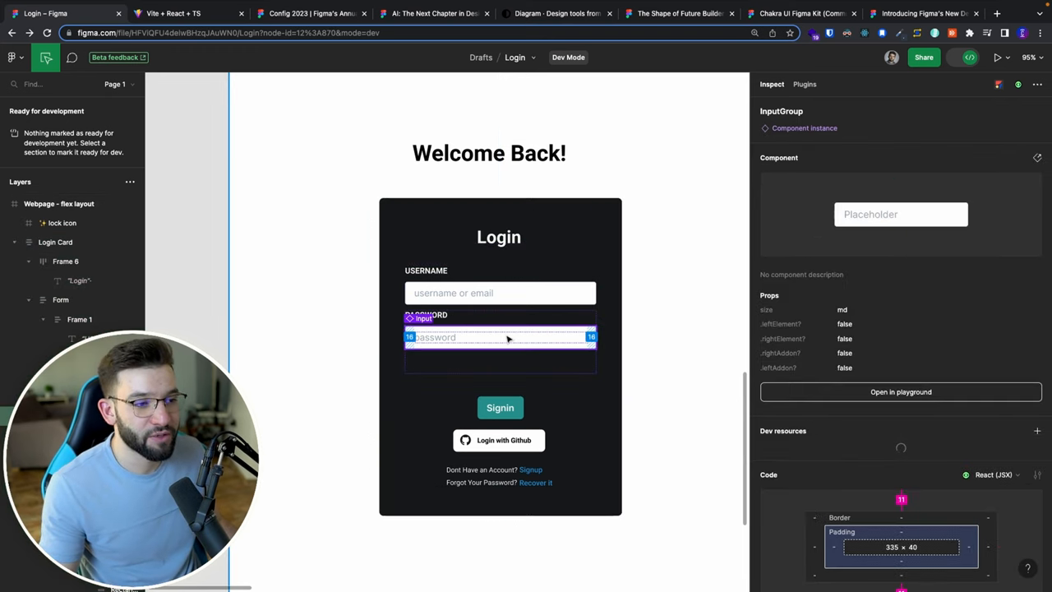
pyautogui.click(499, 337)
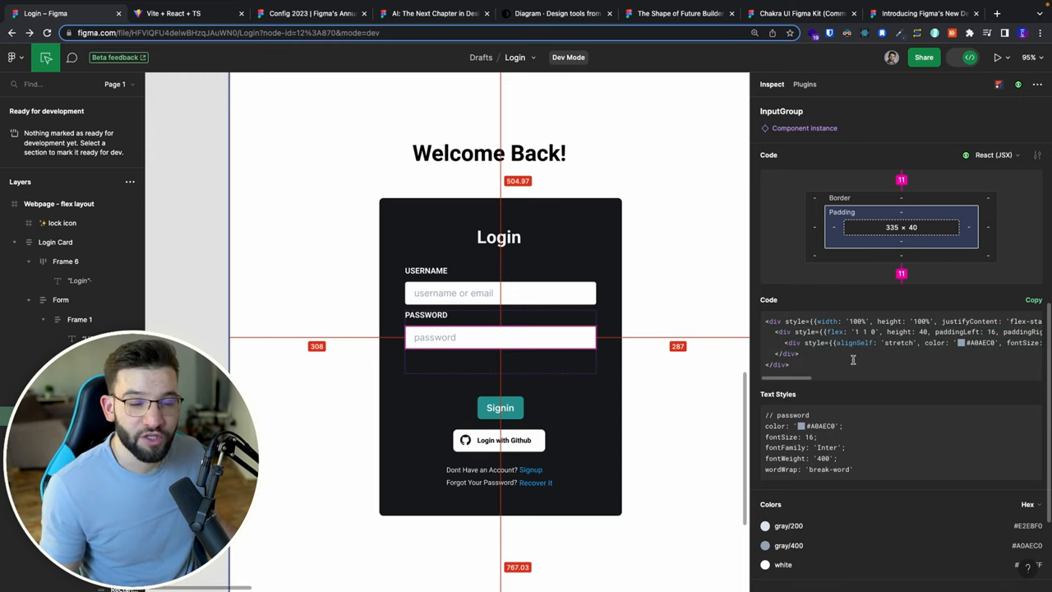
pyautogui.moveTo(851, 358)
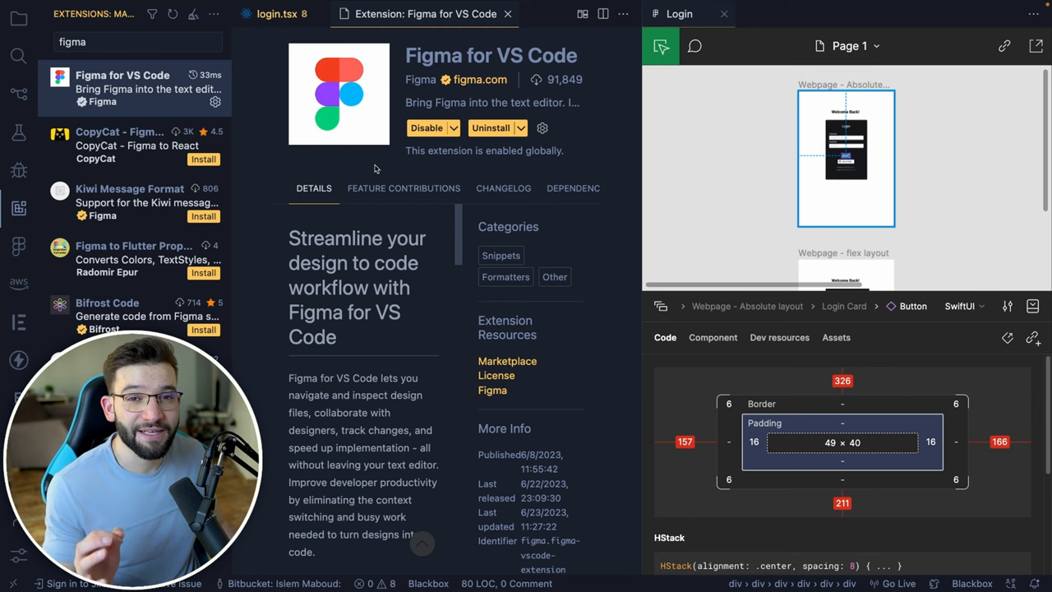
pyautogui.moveTo(534, 98)
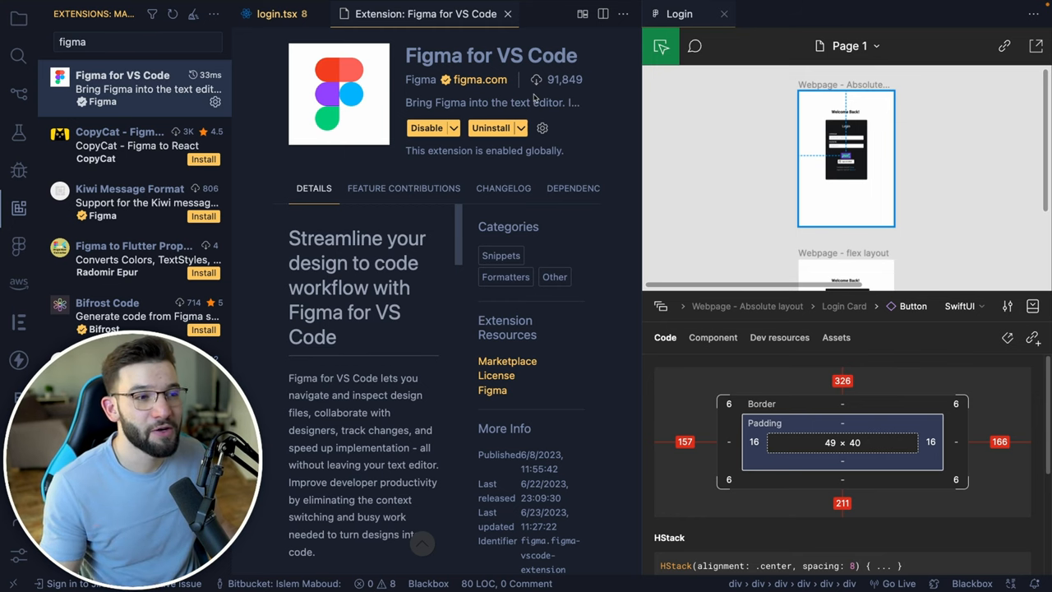
pyautogui.moveTo(407, 256)
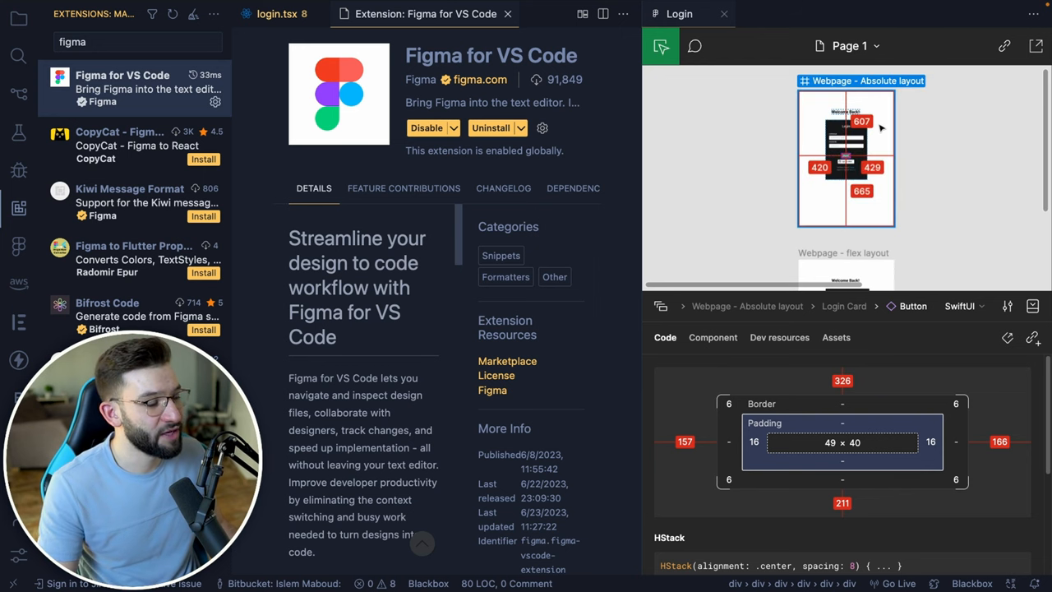
# Step: Switch to the login.tsx code beside the Figma Login design inspector
pyautogui.click(276, 14)
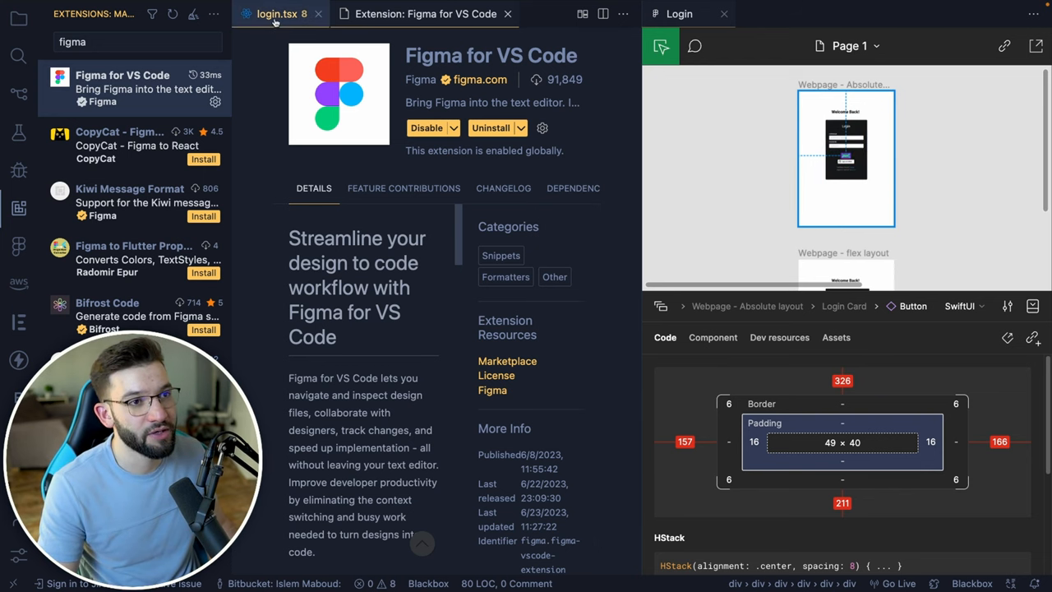
pyautogui.click(276, 14)
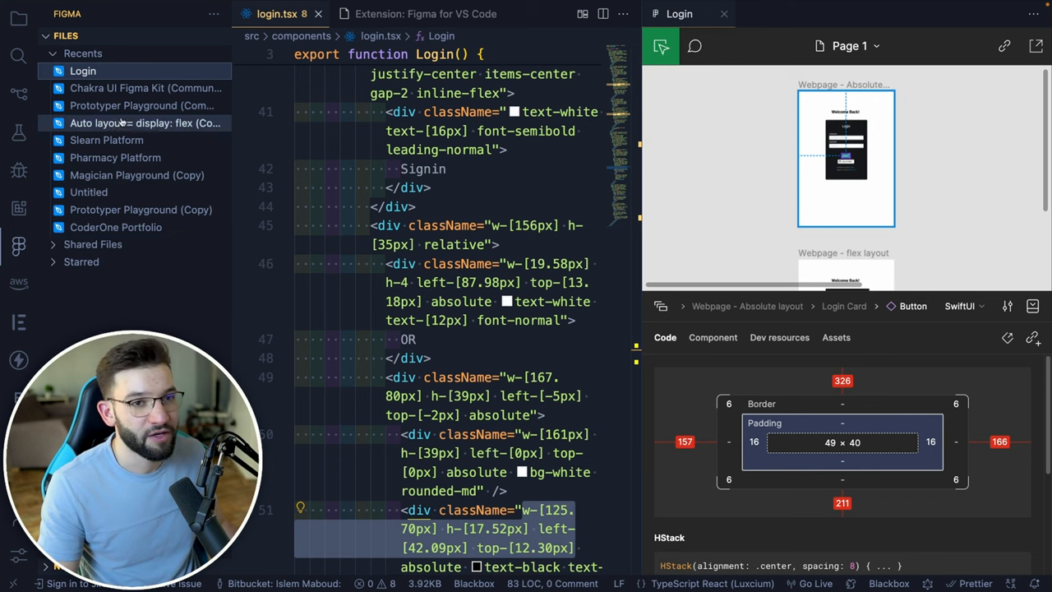
pyautogui.moveTo(712, 284)
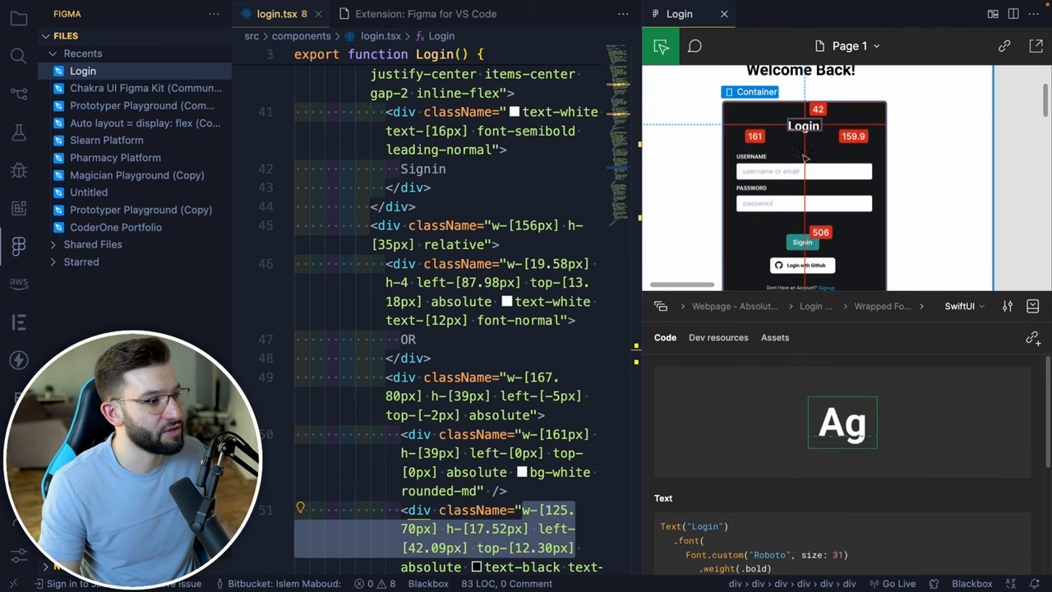
# Step: Inspect the password InputGroup layers in VS Code's embedded Login design, then switch to Magician's site
pyautogui.click(803, 202)
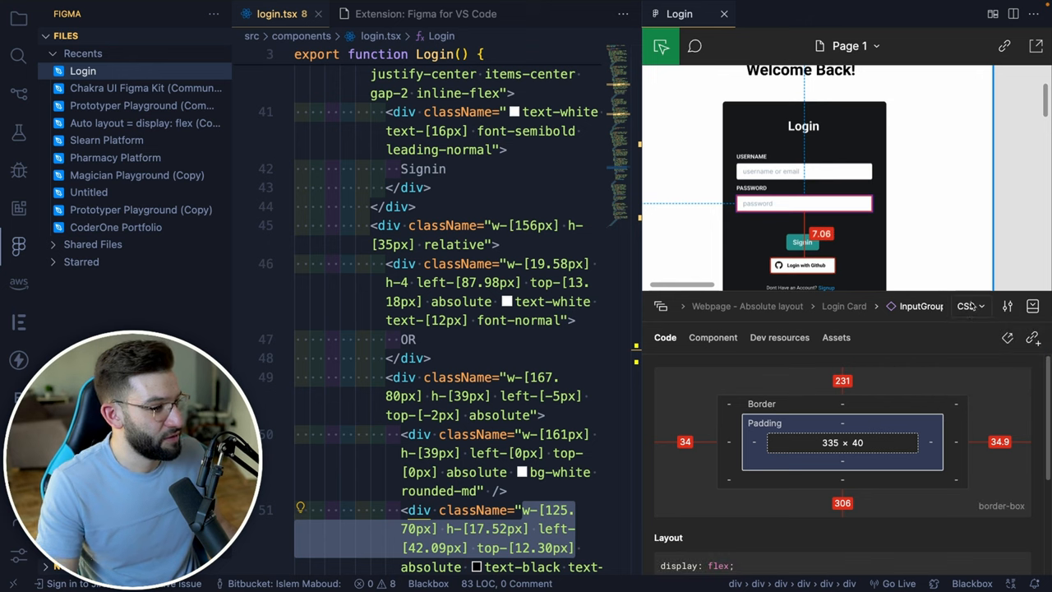
pyautogui.moveTo(969, 305)
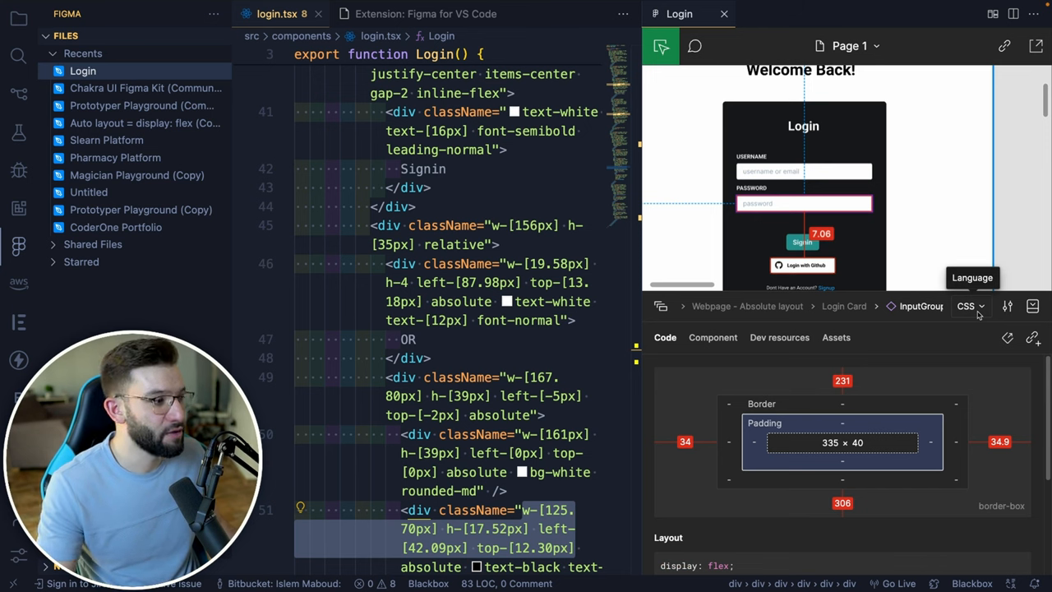
pyautogui.moveTo(707, 477)
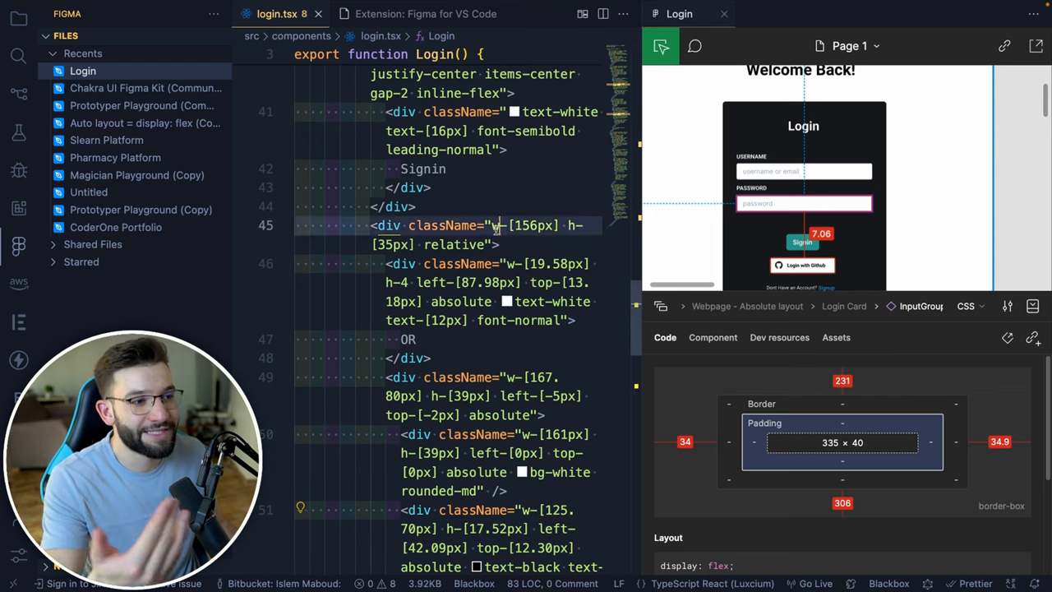
pyautogui.click(802, 171)
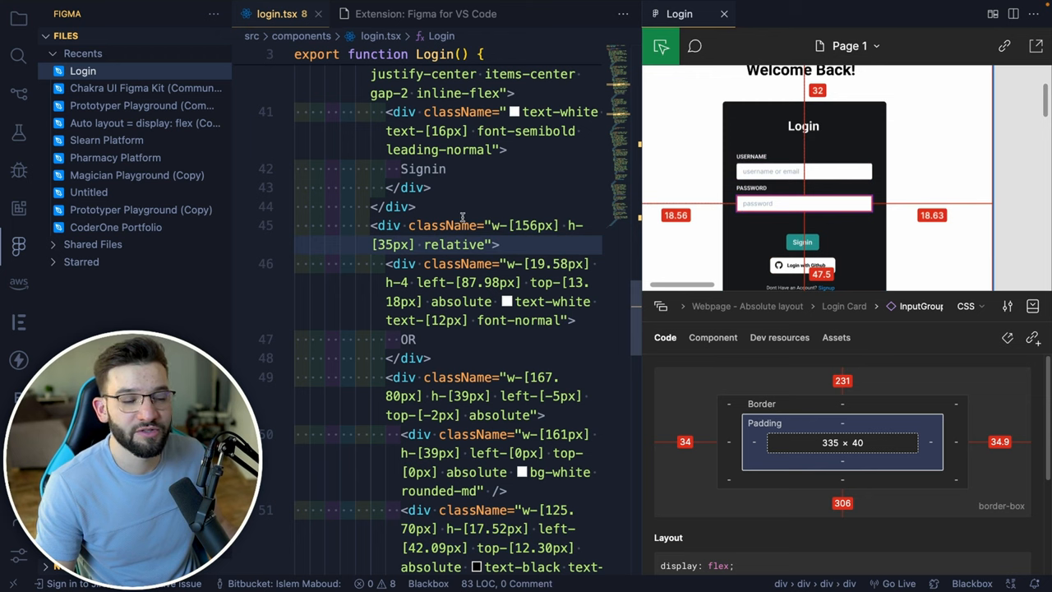
pyautogui.moveTo(449, 225)
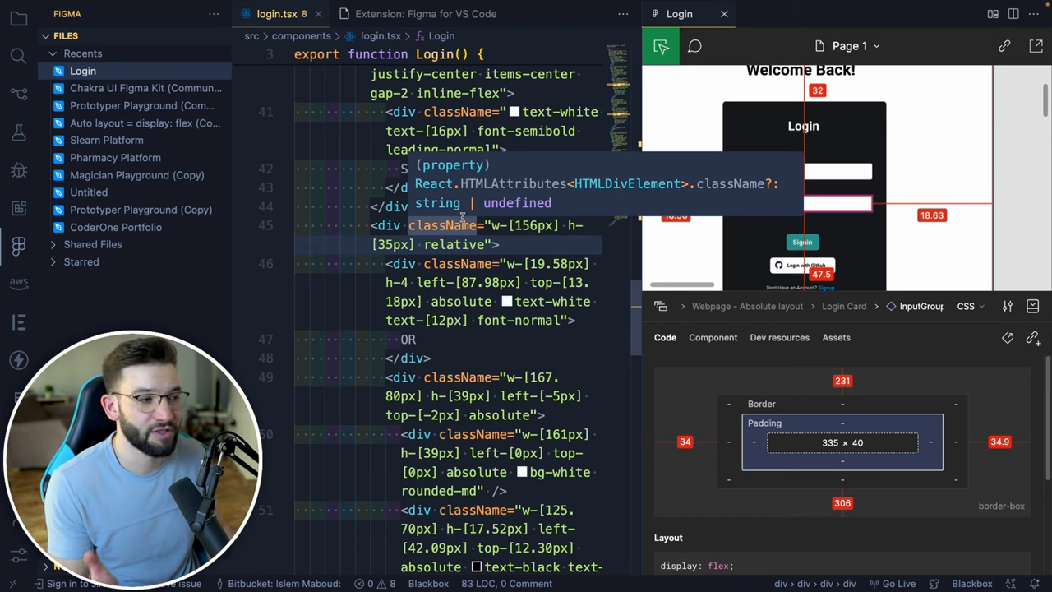
pyautogui.click(162, 13)
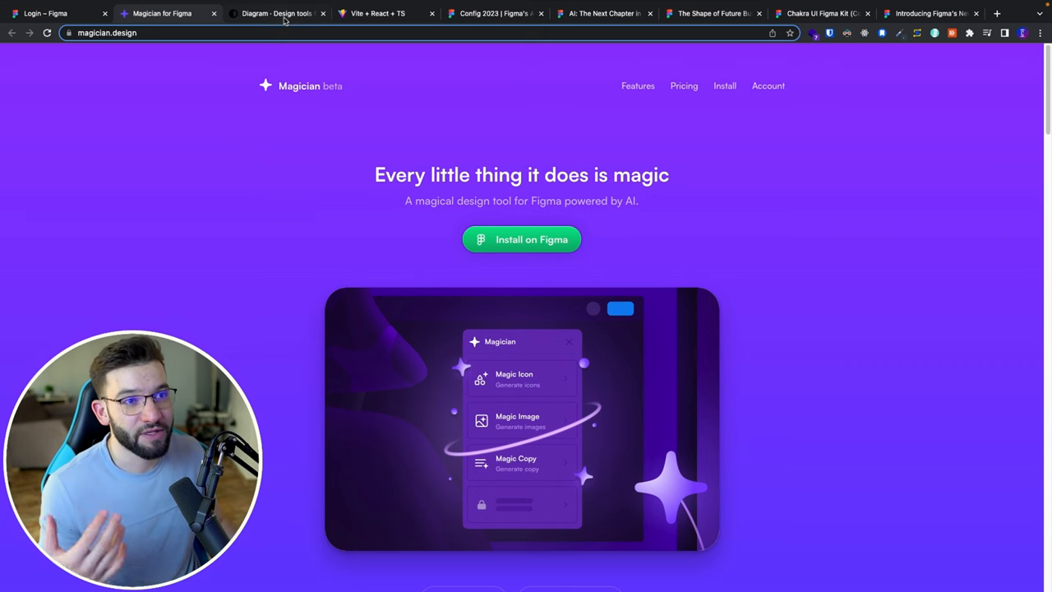
# Step: Scroll through Diagram's Magician for Figma overview page
pyautogui.click(275, 13)
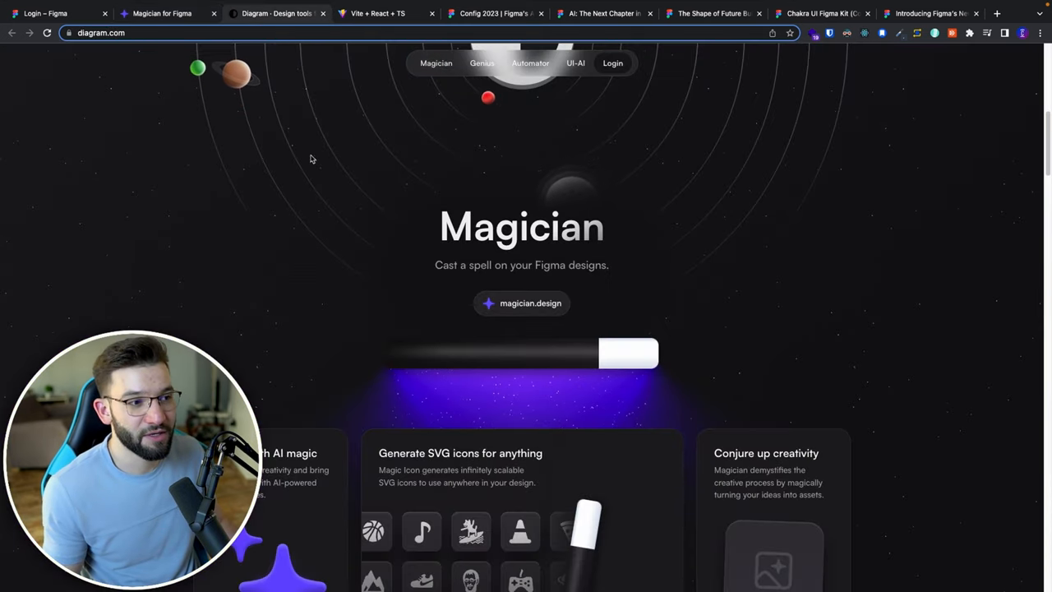
pyautogui.scroll(-3)
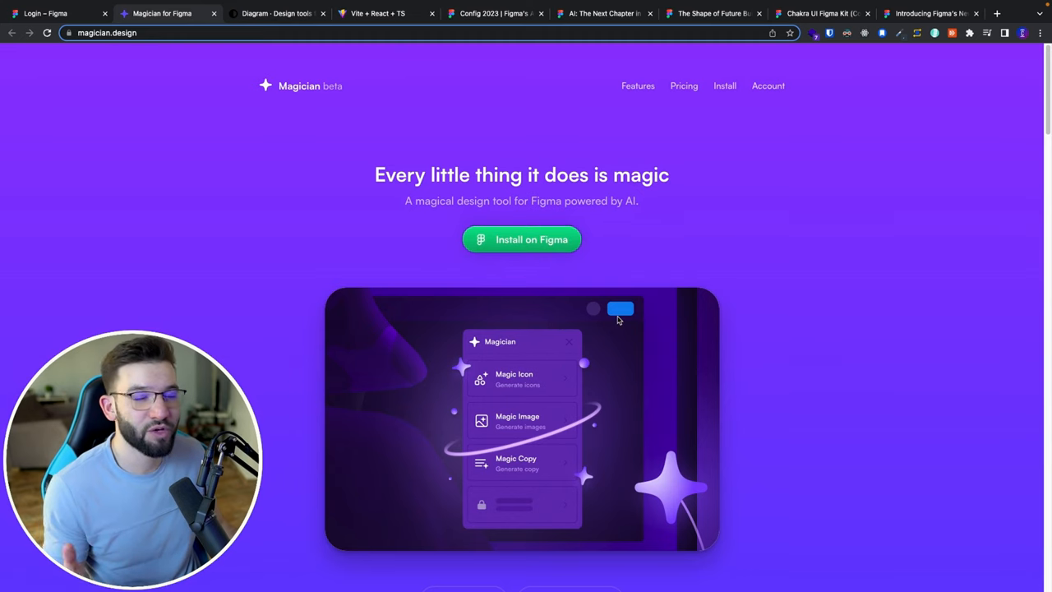
pyautogui.scroll(-3)
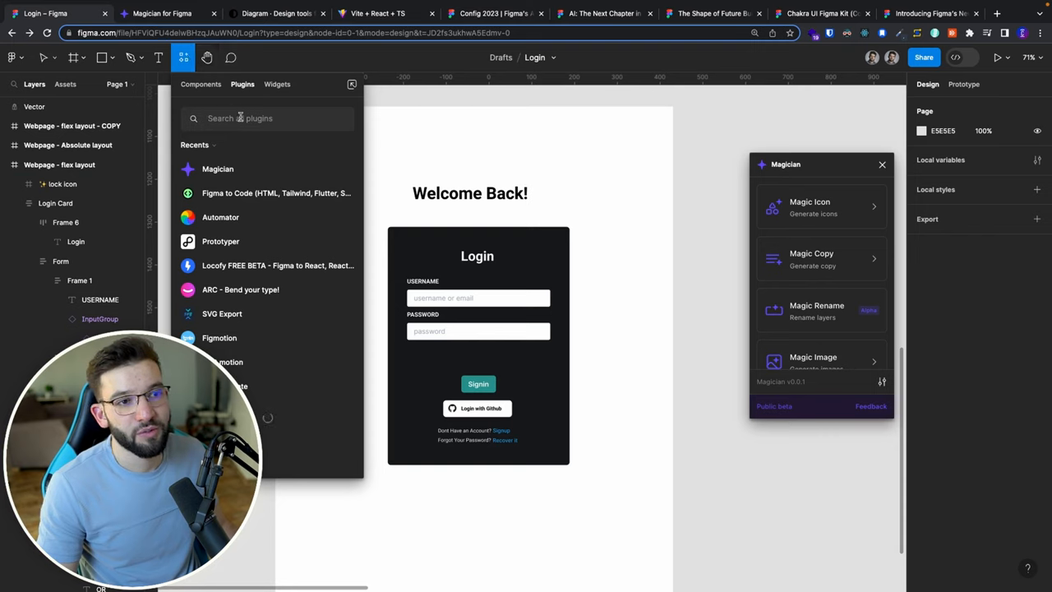
pyautogui.moveTo(258, 110)
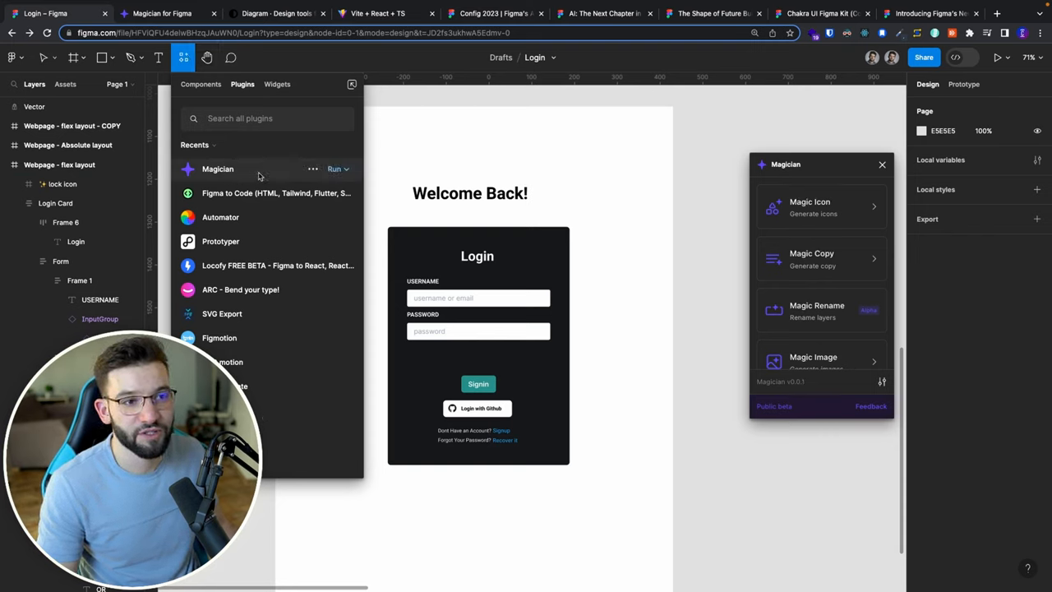
# Step: Launch the Magician plugin from Recents to reach the Magic Icon tool
pyautogui.click(217, 168)
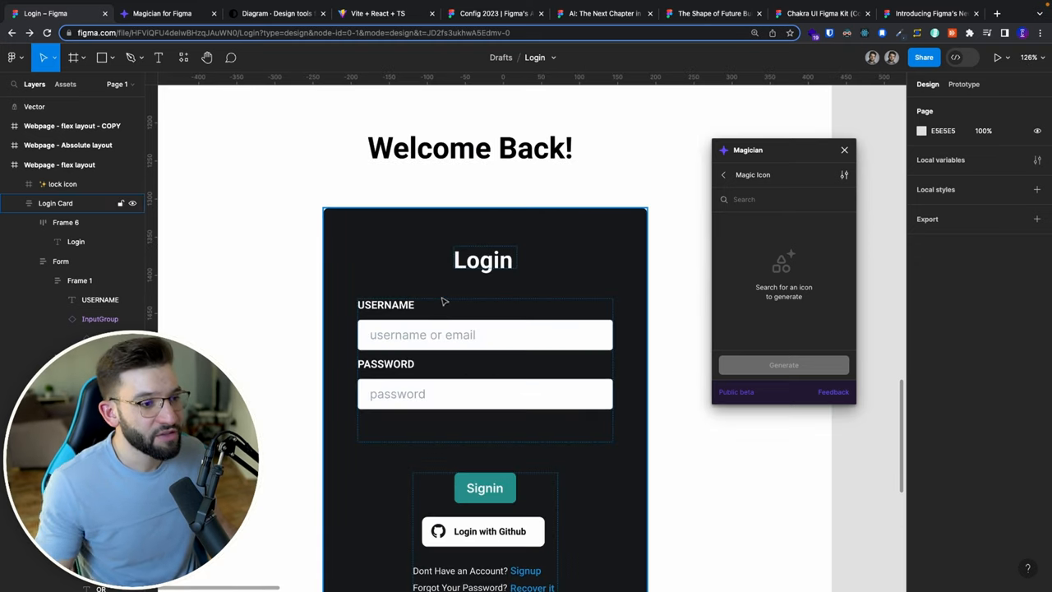
# Step: Generate Magician icons for the search term 'lock'
pyautogui.click(780, 199)
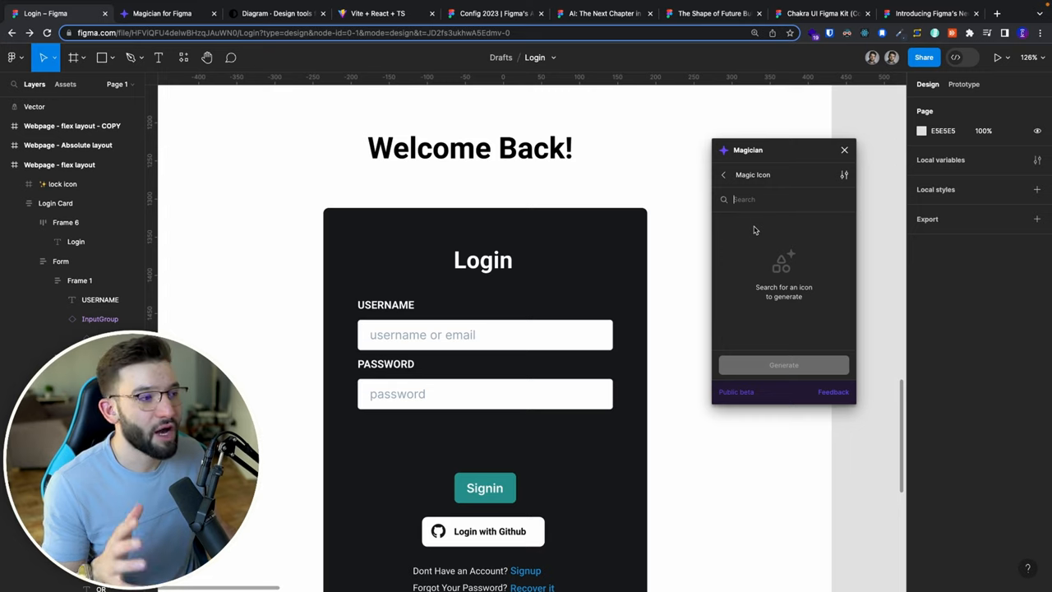
pyautogui.moveTo(752, 226)
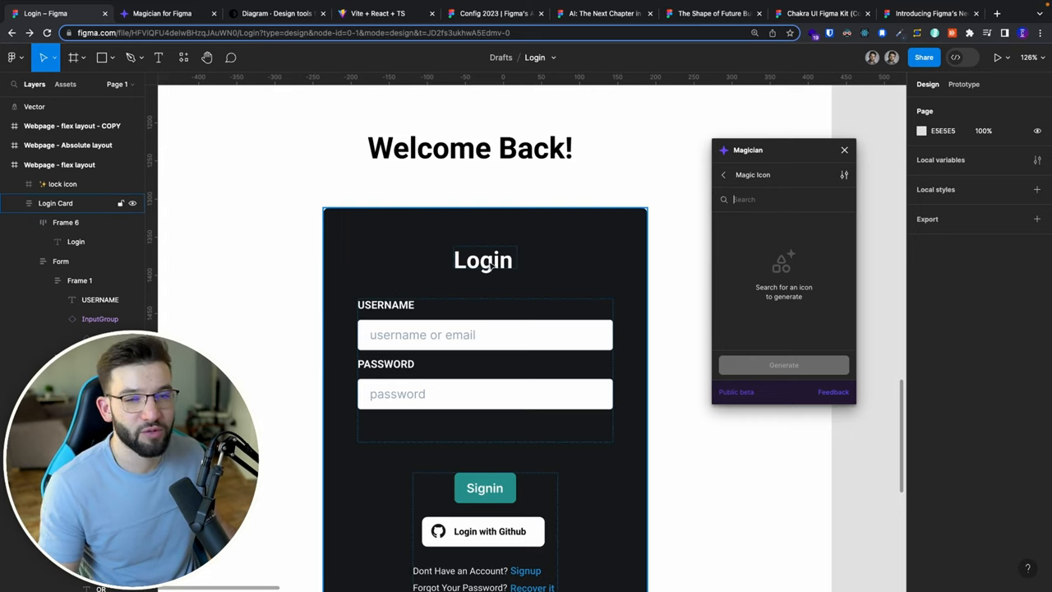
pyautogui.write('lock')
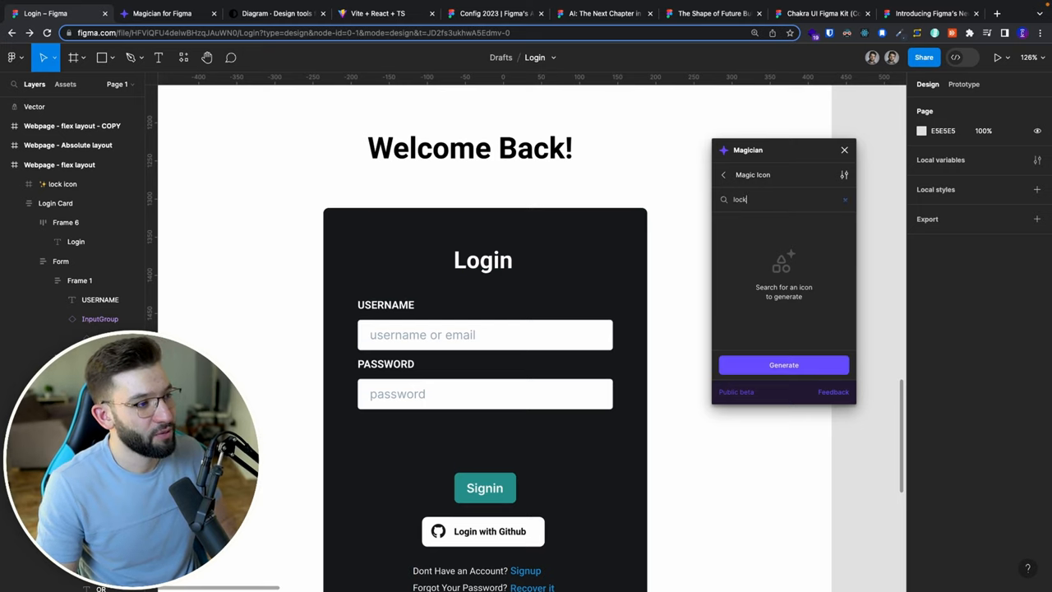
pyautogui.click(783, 364)
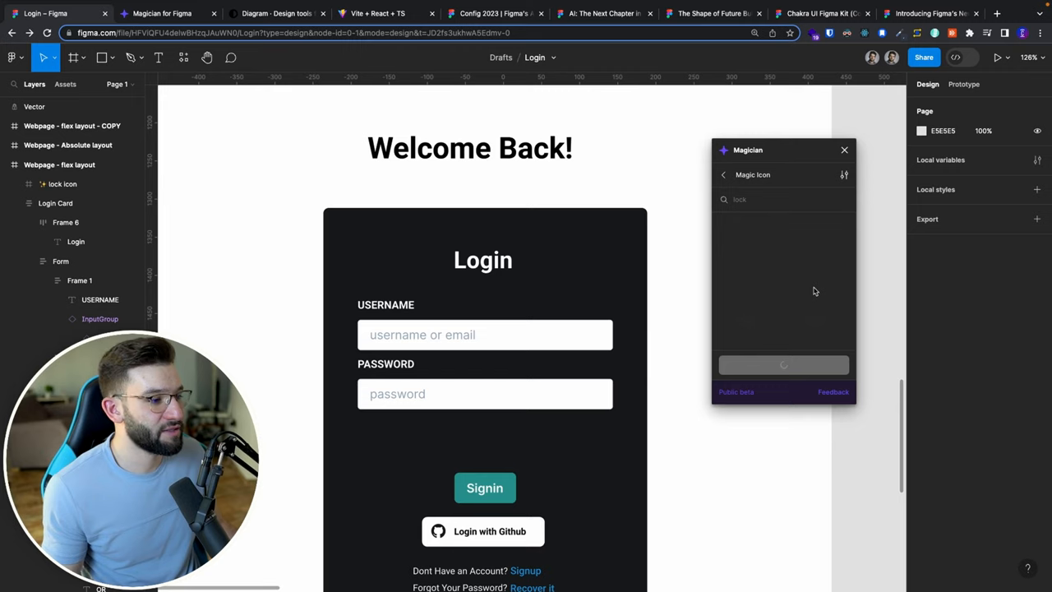
pyautogui.moveTo(803, 300)
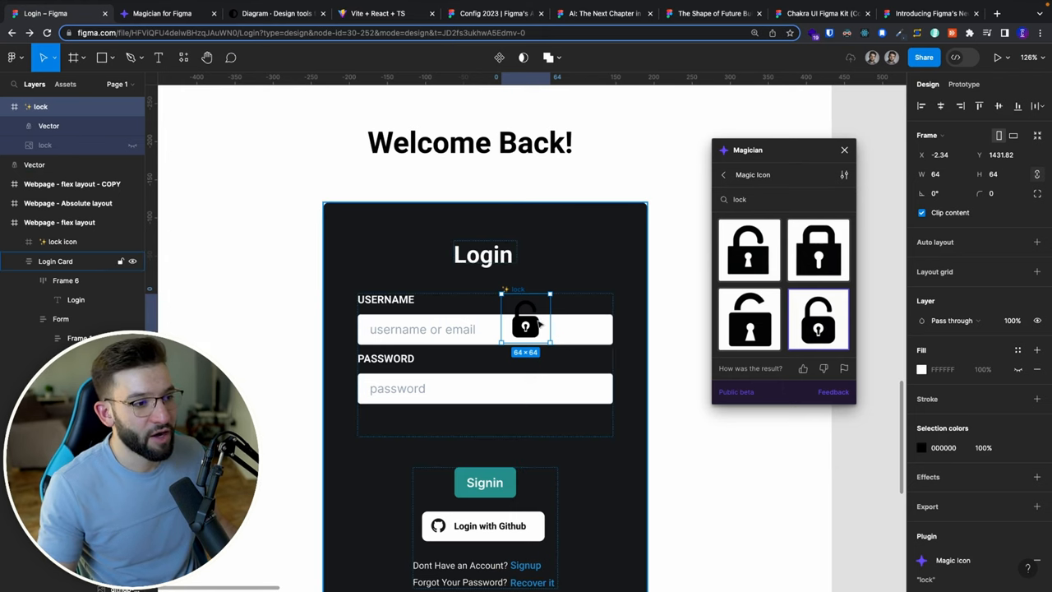
# Step: Place the padlock icon in the Login Card above the Login heading
pyautogui.moveTo(525, 321); pyautogui.dragTo(687, 464)
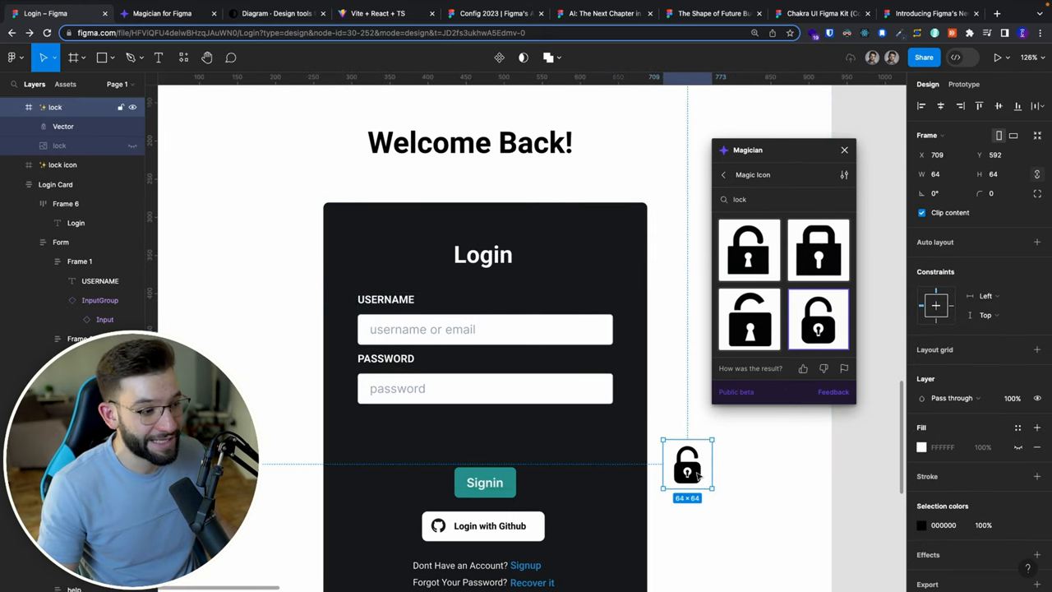
pyautogui.moveTo(687, 464); pyautogui.dragTo(692, 474)
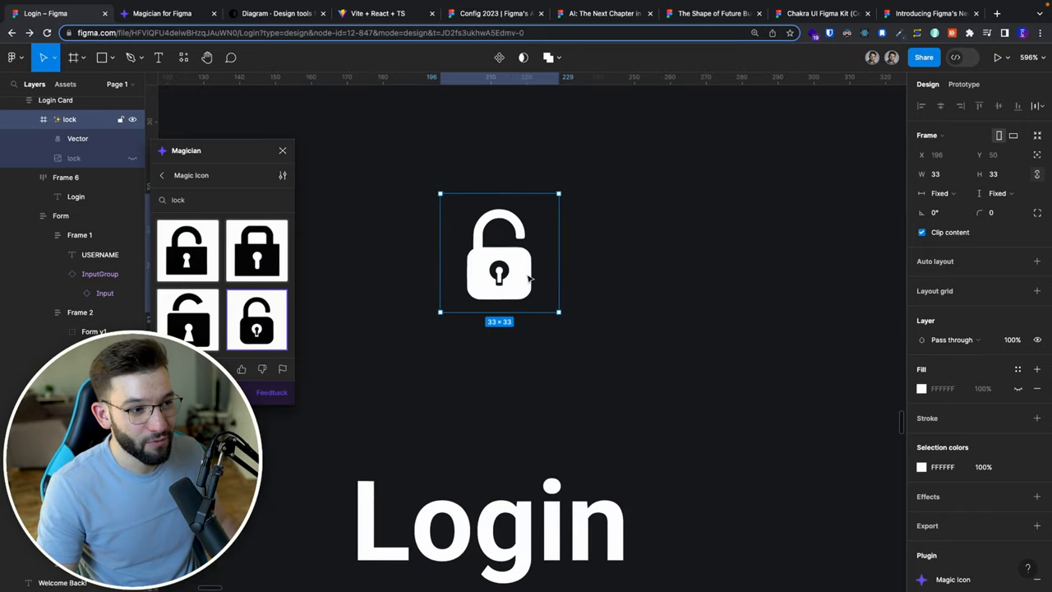
pyautogui.click(79, 138)
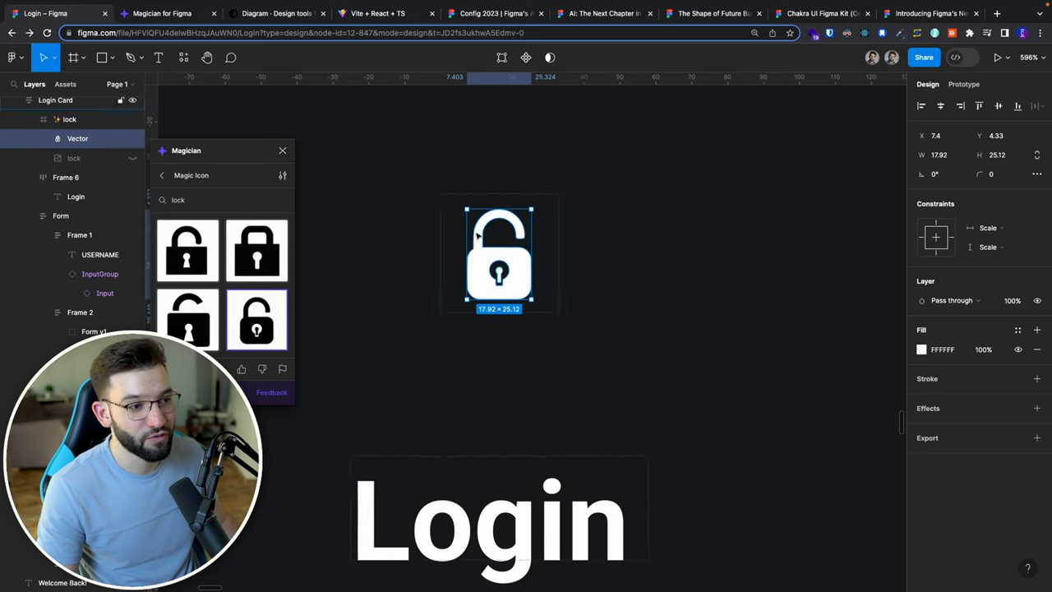
pyautogui.scroll(-3)
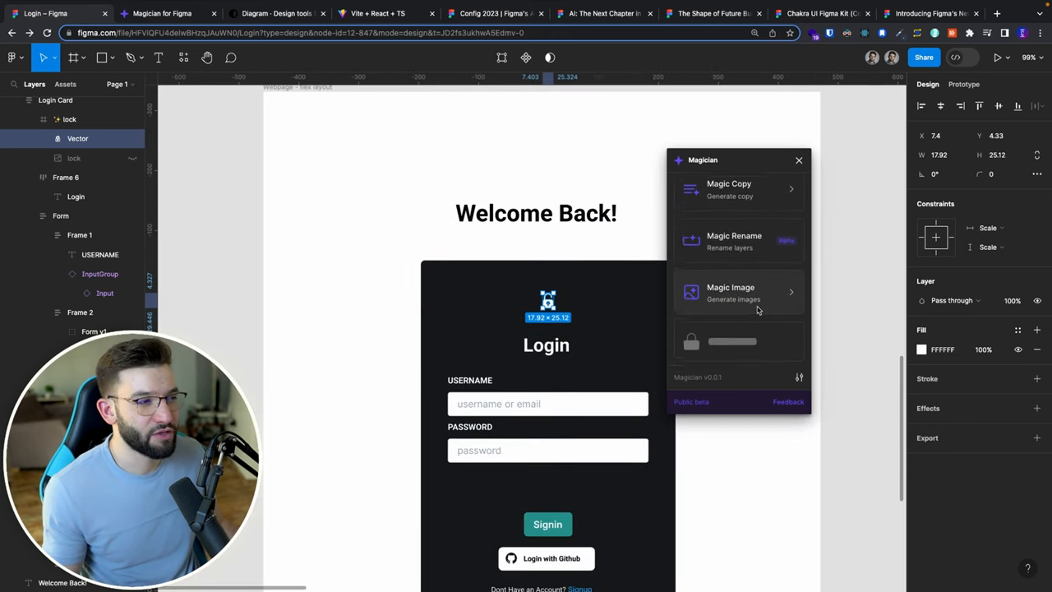
pyautogui.click(729, 189)
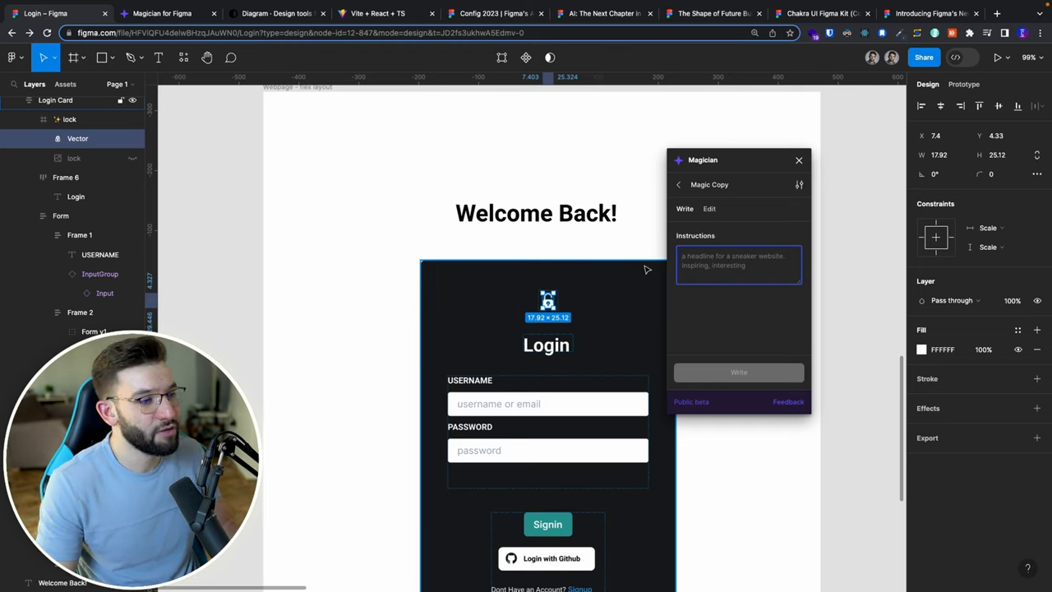
pyautogui.write('welcome')
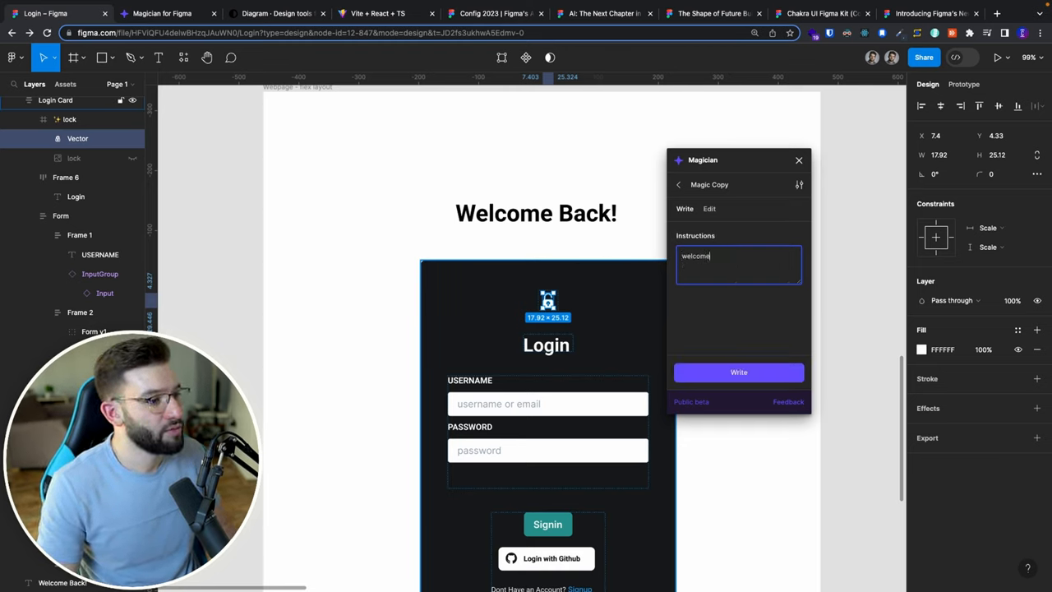
pyautogui.write('to login')
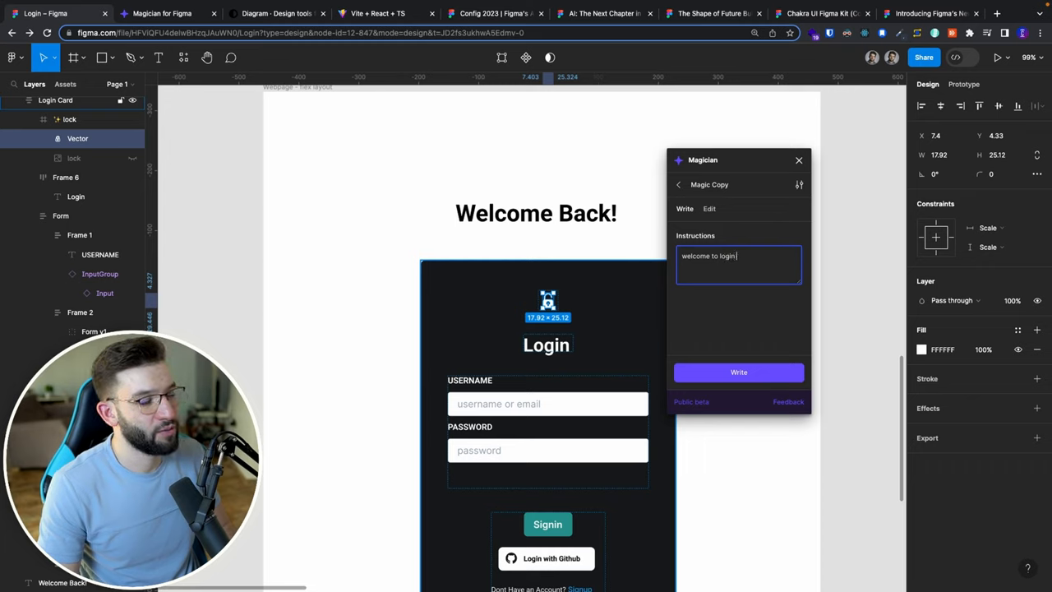
pyautogui.click(738, 372)
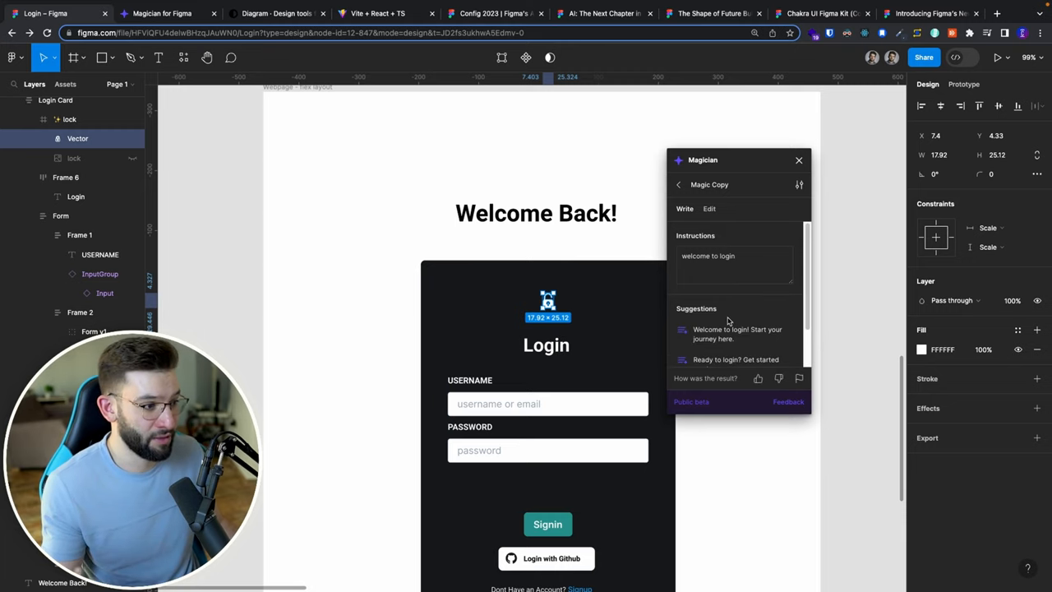
pyautogui.scroll(-3)
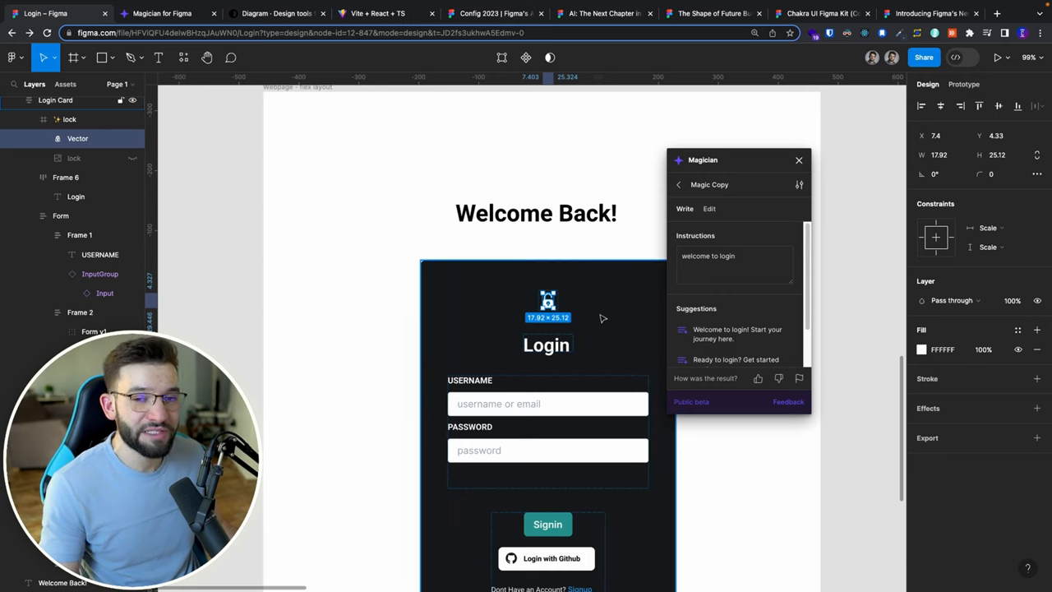
pyautogui.moveTo(615, 316)
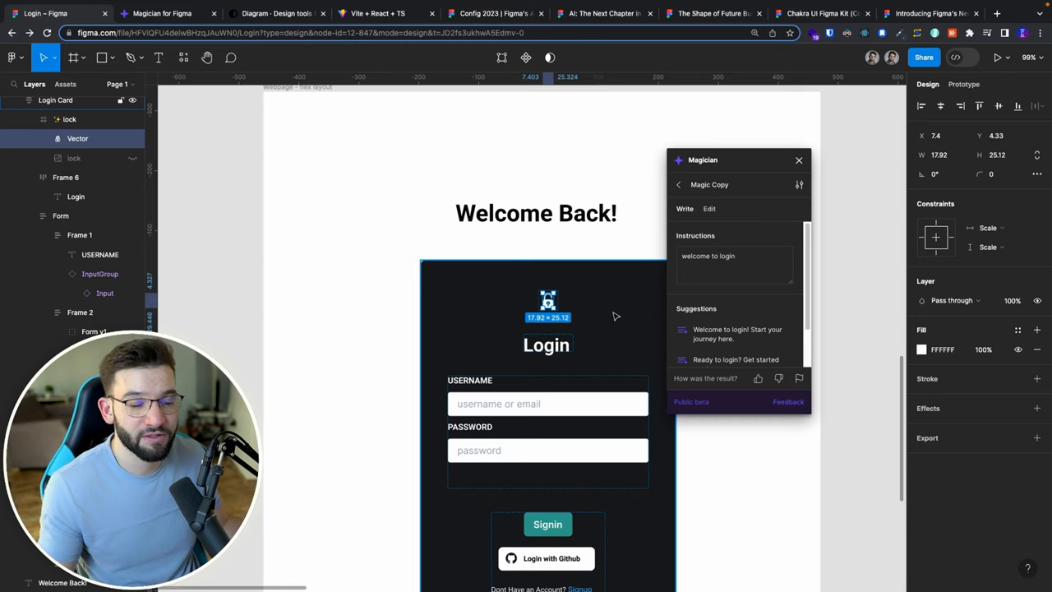
pyautogui.click(678, 184)
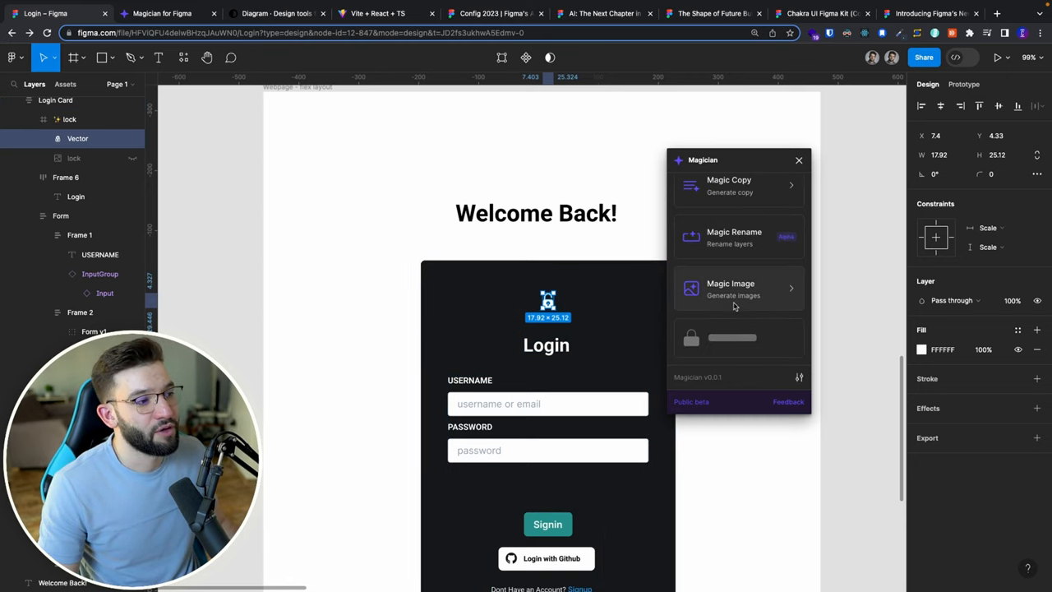
pyautogui.click(730, 288)
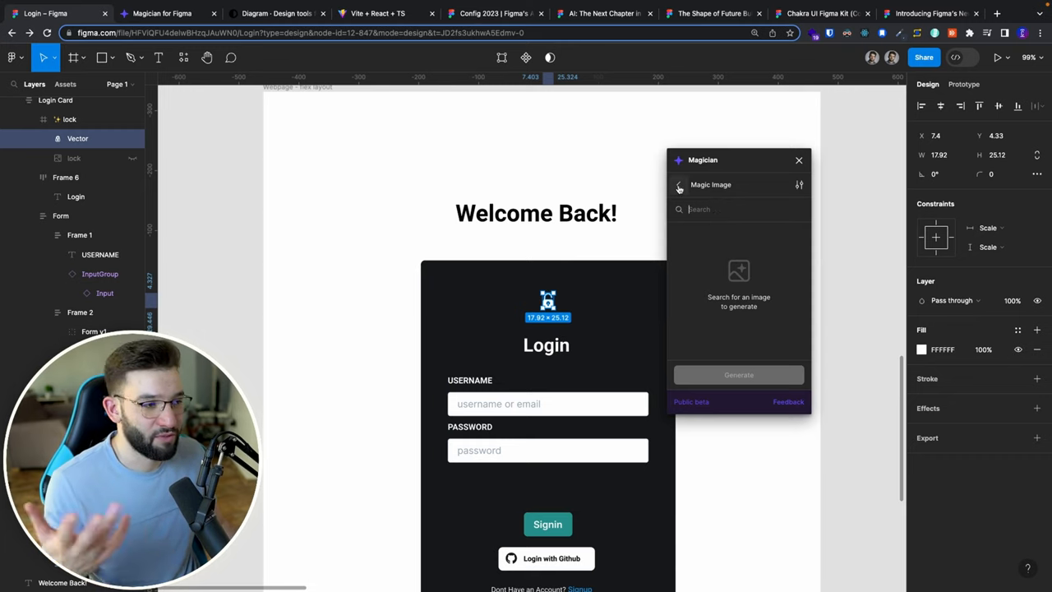
pyautogui.click(678, 184)
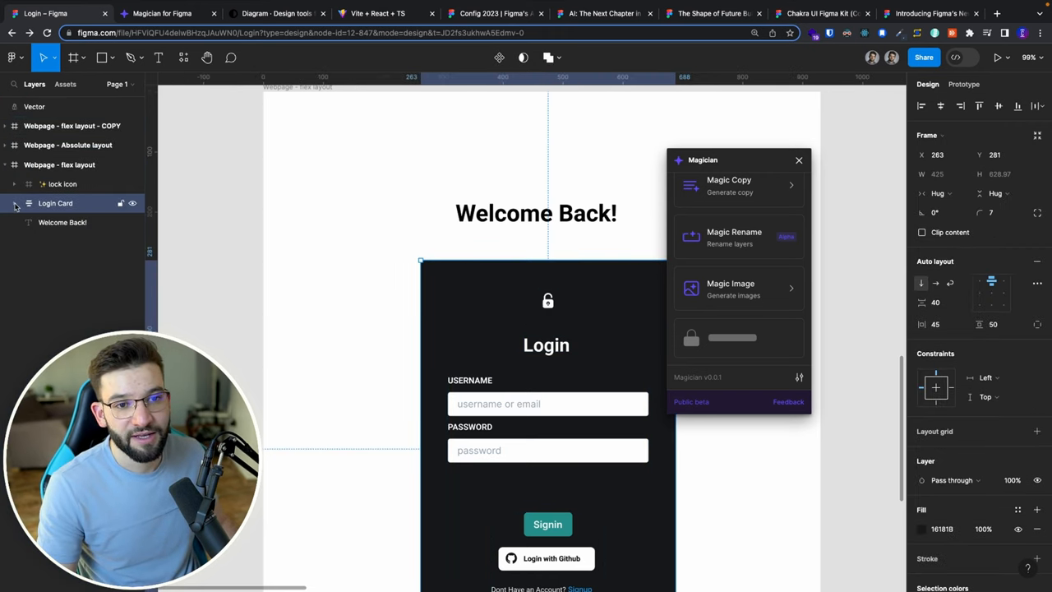
# Step: Run Magic Rename on the expanded Login Card and its nested layers
pyautogui.click(15, 203)
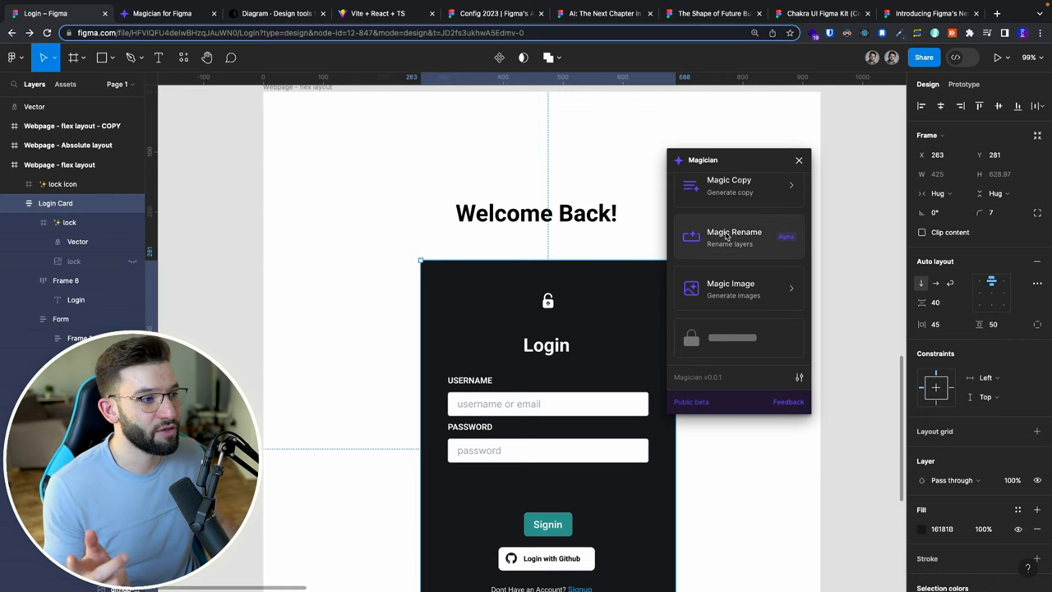
pyautogui.click(734, 236)
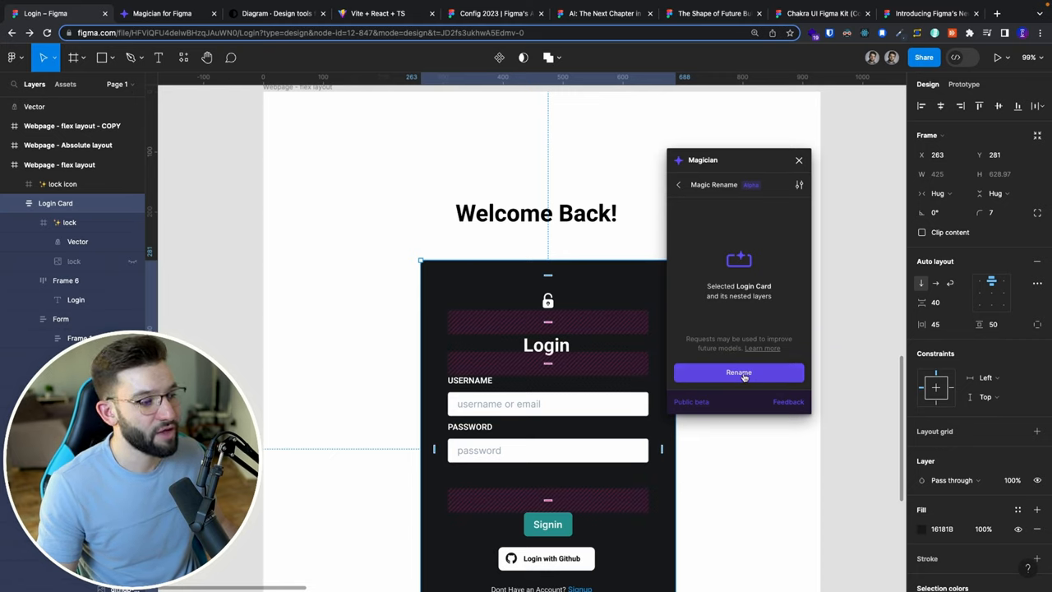
pyautogui.click(738, 371)
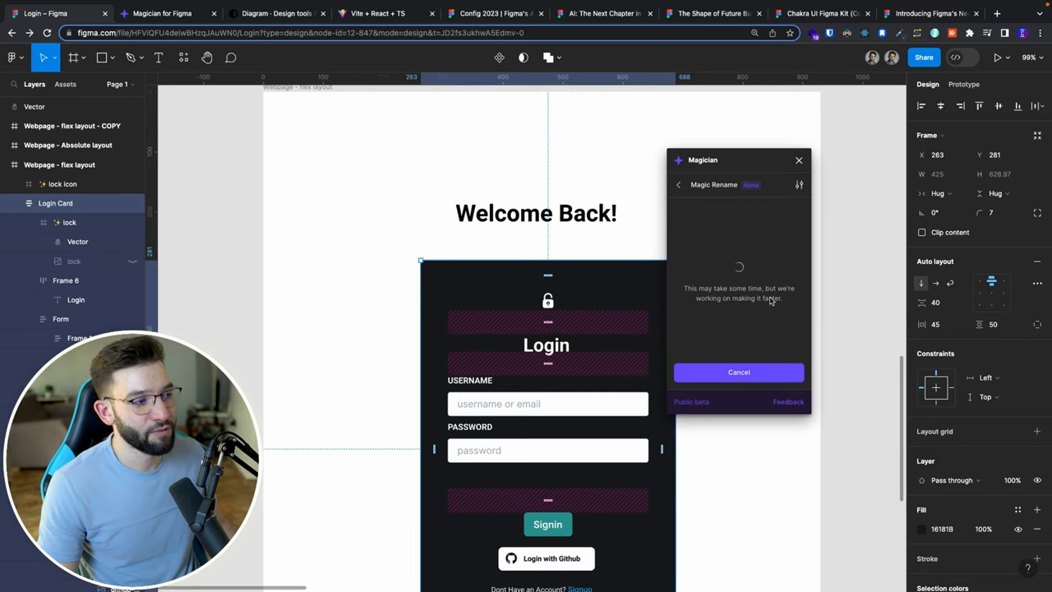
pyautogui.moveTo(748, 314)
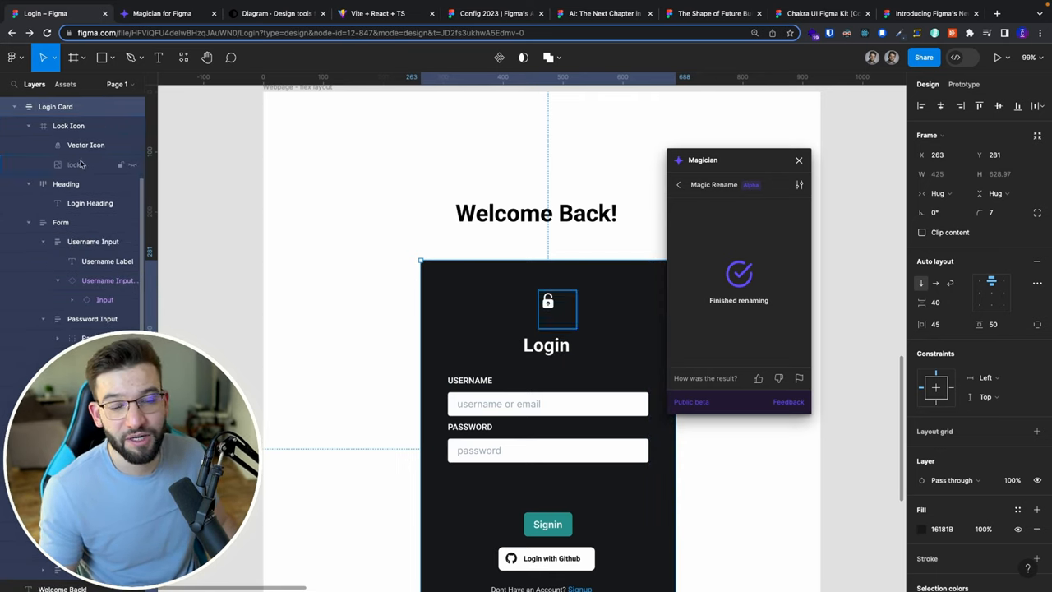
# Step: Deselect, widen the layers list, and select the renamed Login Heading layer
pyautogui.click(66, 184)
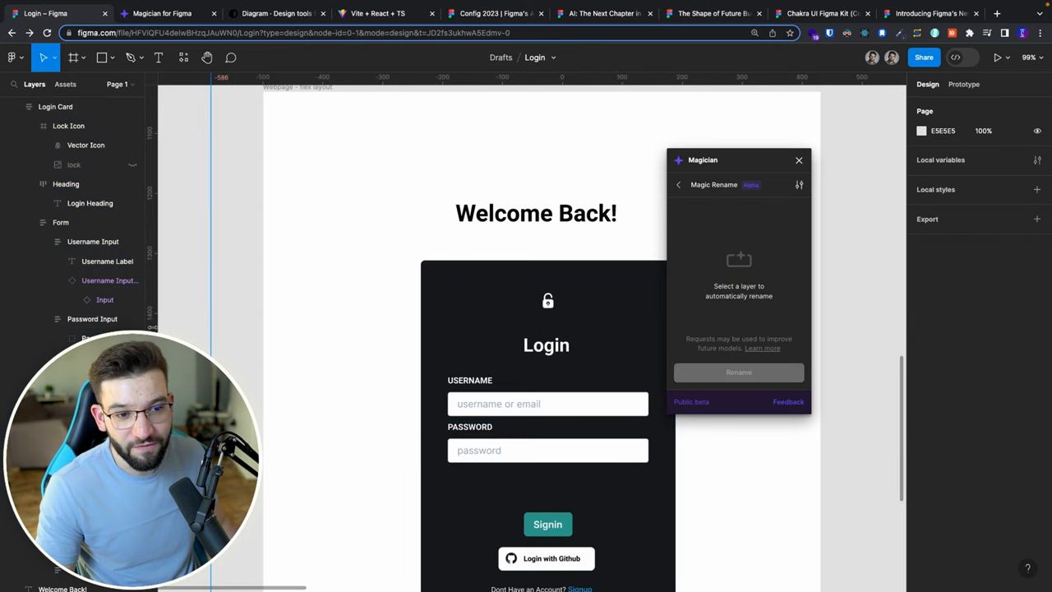
pyautogui.click(547, 449)
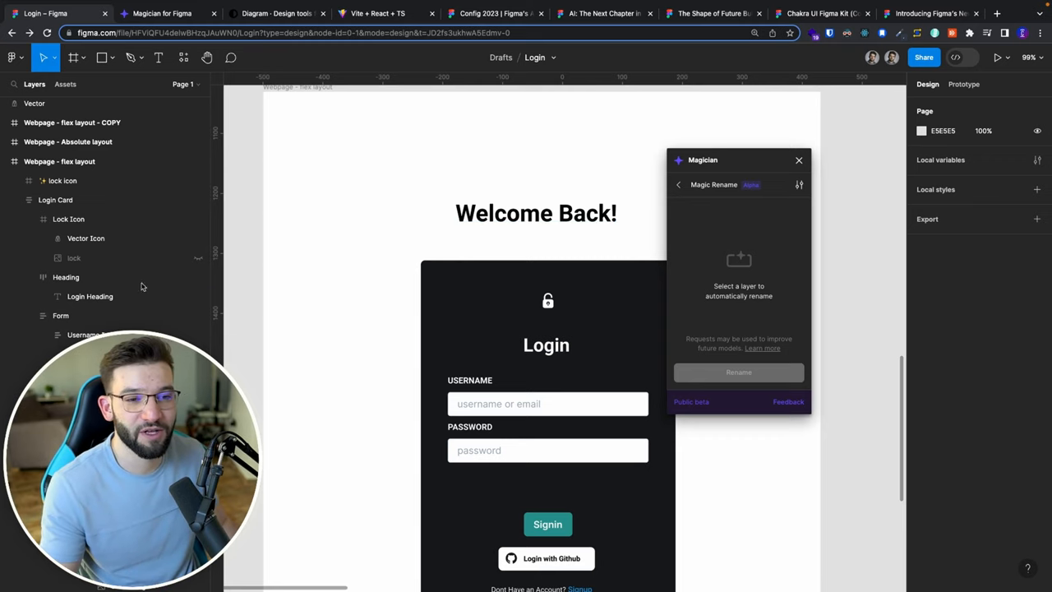
pyautogui.click(89, 296)
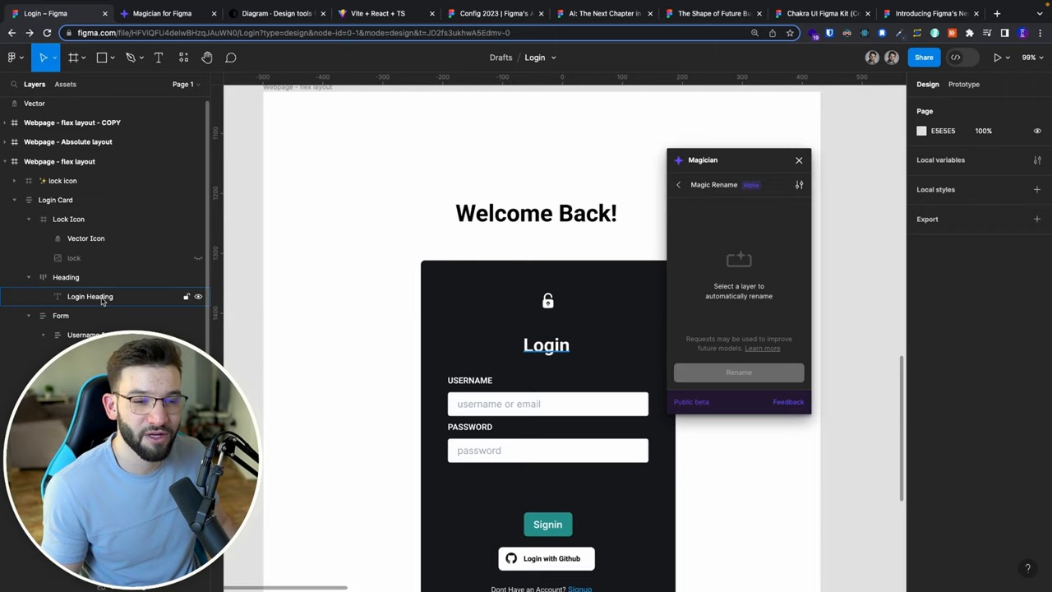